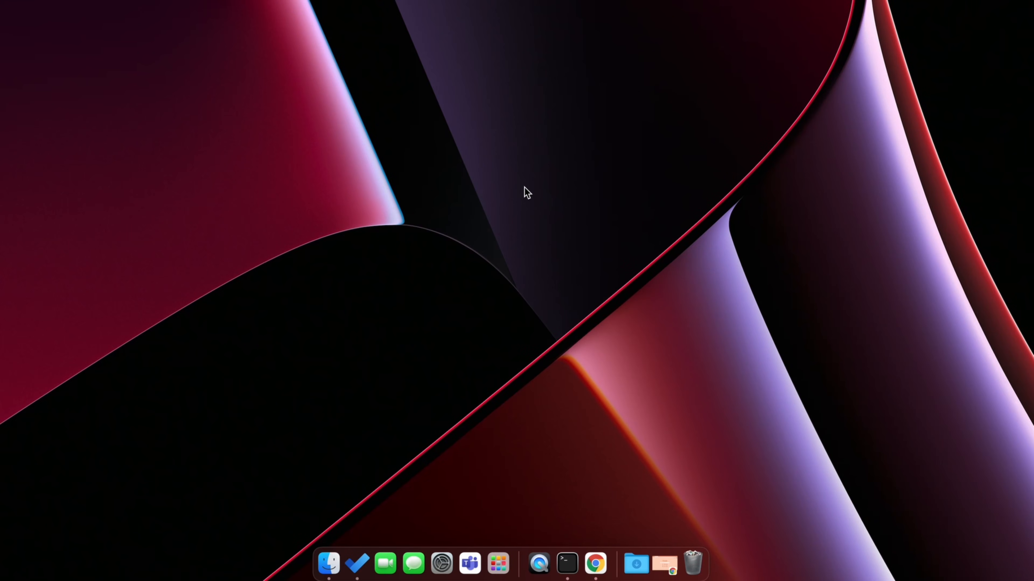
pyautogui.moveTo(531, 275)
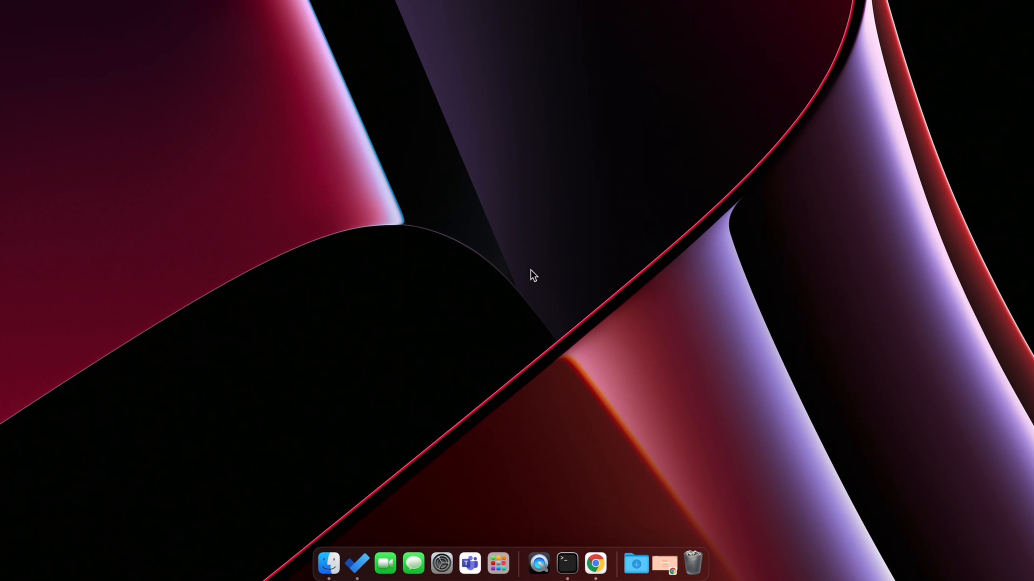
# Launch Terminal via Spotlight and run node --version and npm --version, both not found
pyautogui.click(567, 567)
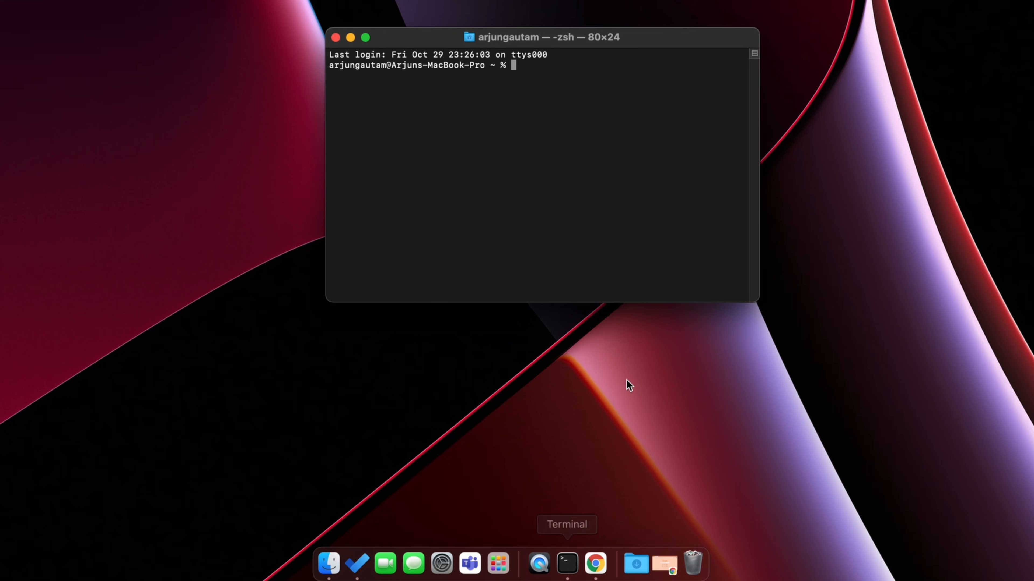
pyautogui.press('cmd+space')
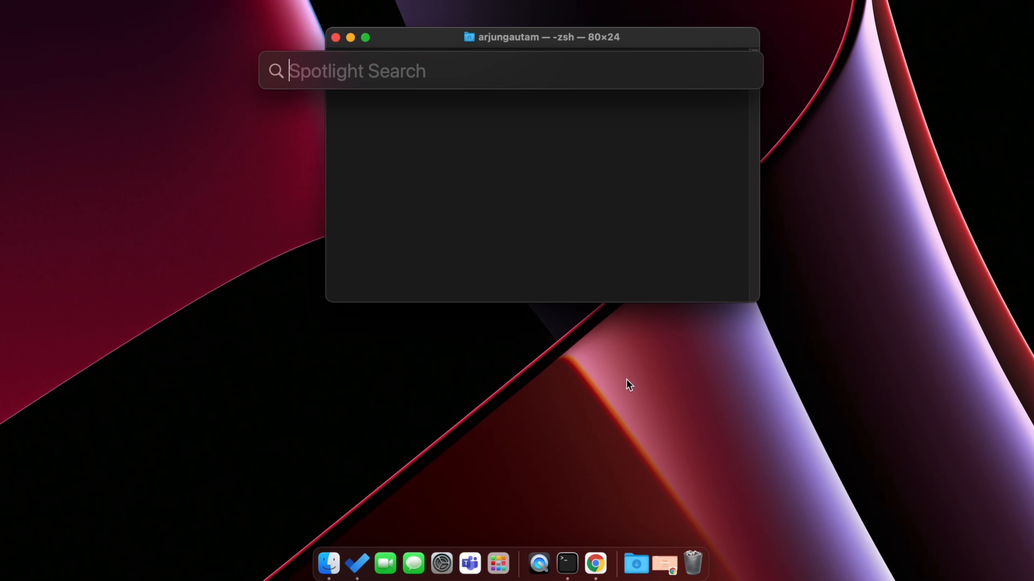
pyautogui.write('terminal')
pyautogui.write('nod')
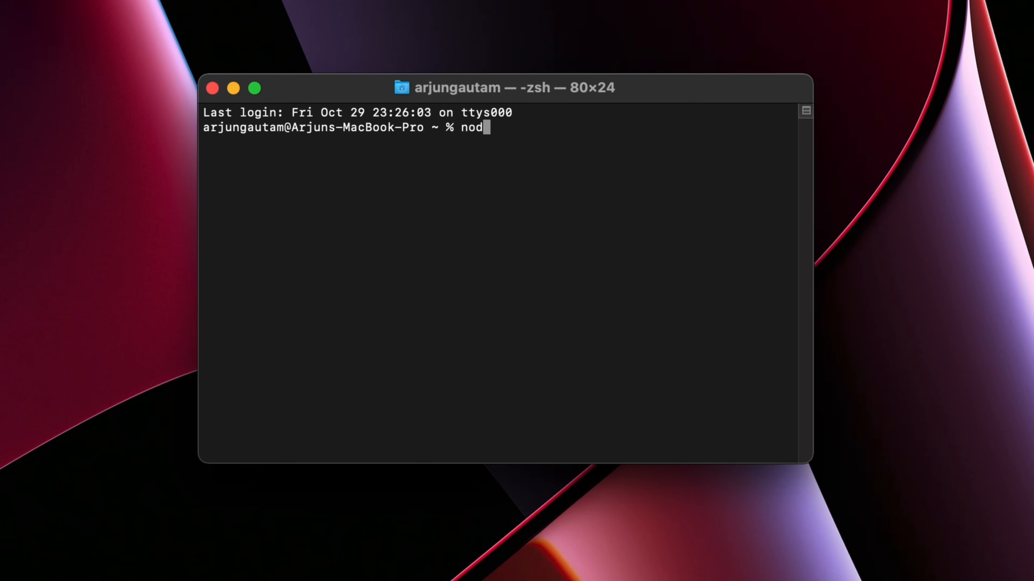
pyautogui.write('e --version')
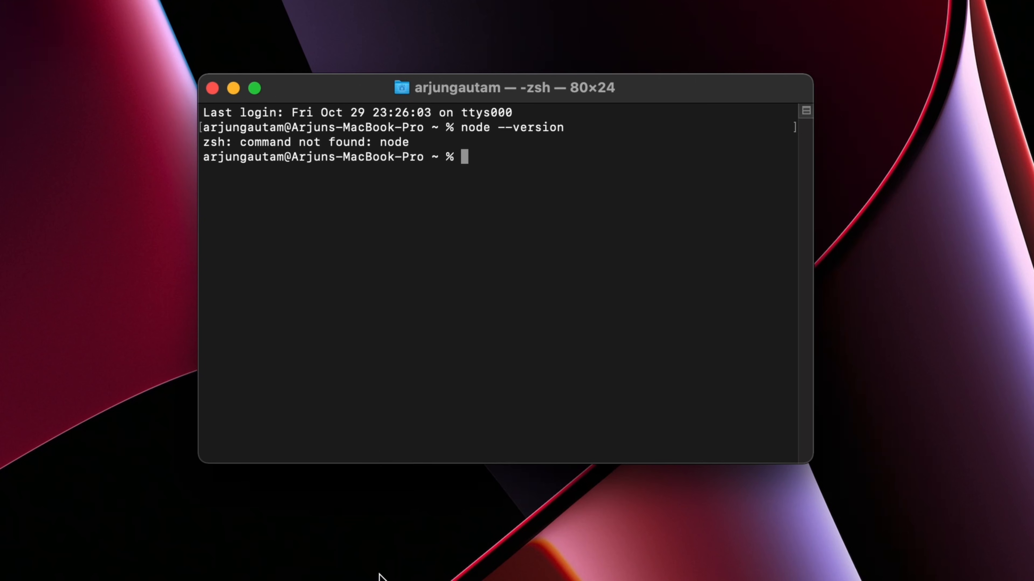
pyautogui.moveTo(413, 142)
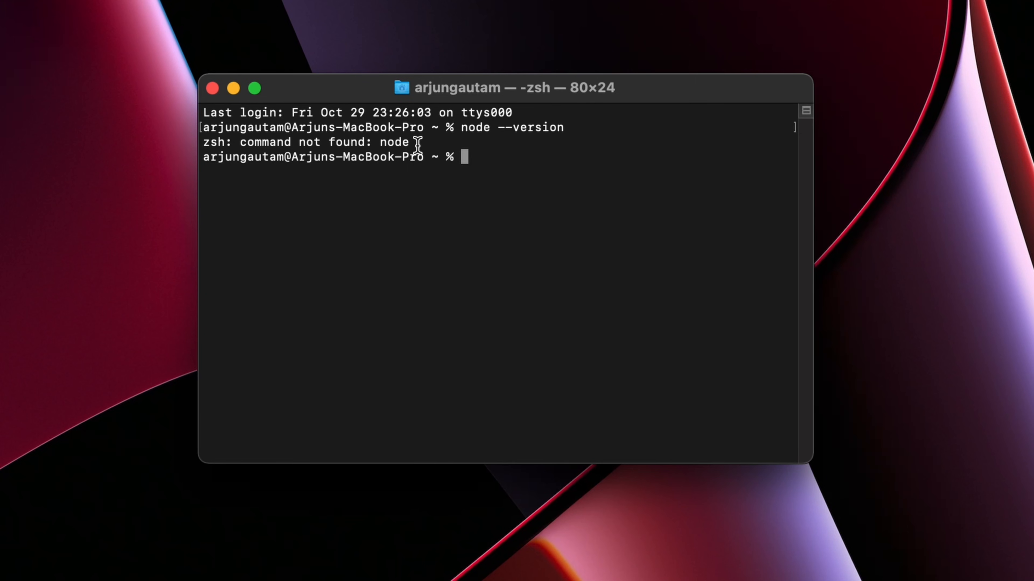
pyautogui.write('npm --version')
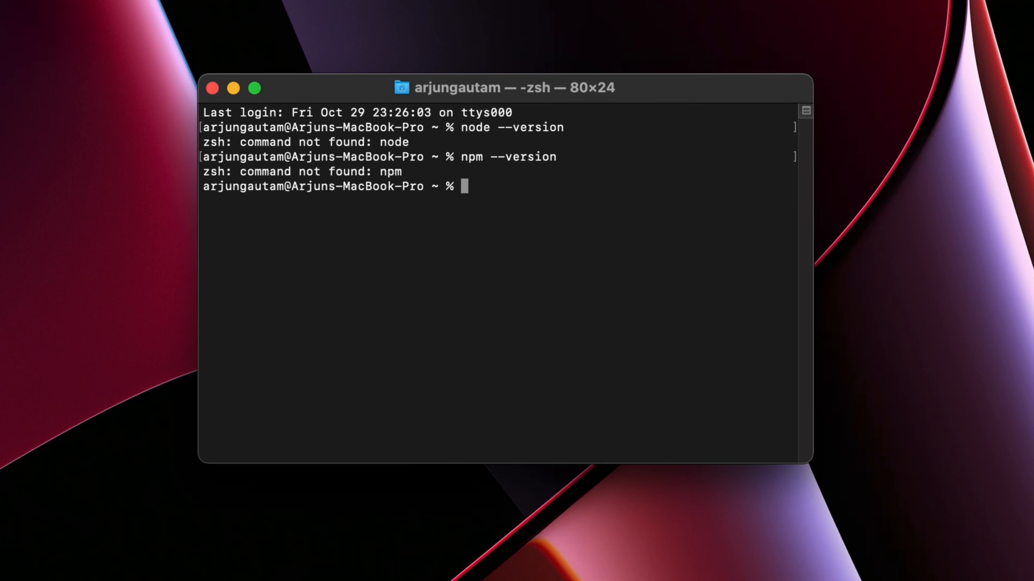
pyautogui.moveTo(513, 508)
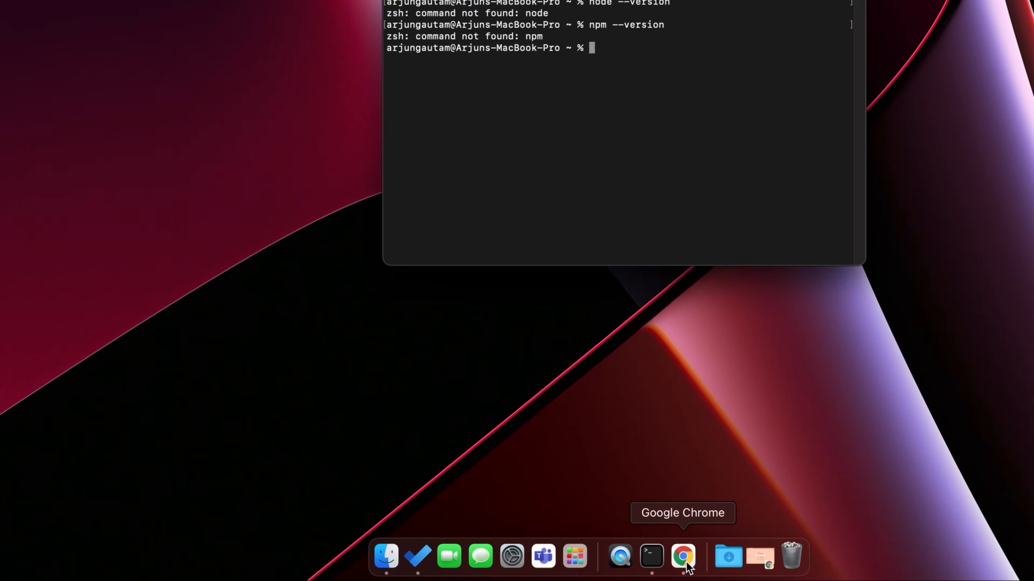
# Search Google for nodejs in Chrome and go to the official nodejs.org site
pyautogui.click(685, 557)
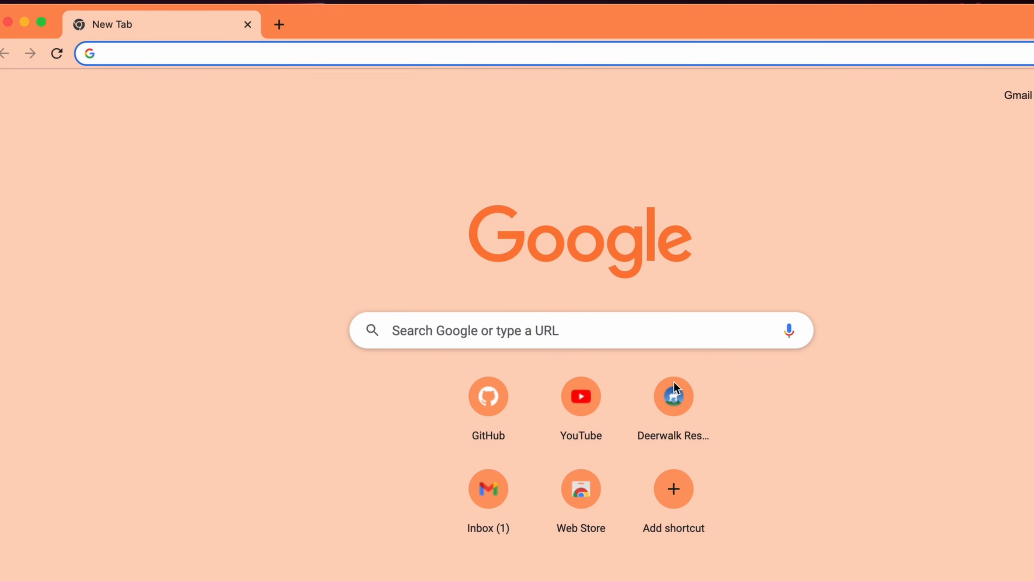
pyautogui.write('nodejs&oq=nodejs&aqs=chrome..69i57j0i433i512j0i512l8.1520j0j7&sourceid=chrome&ie=UTF-8')
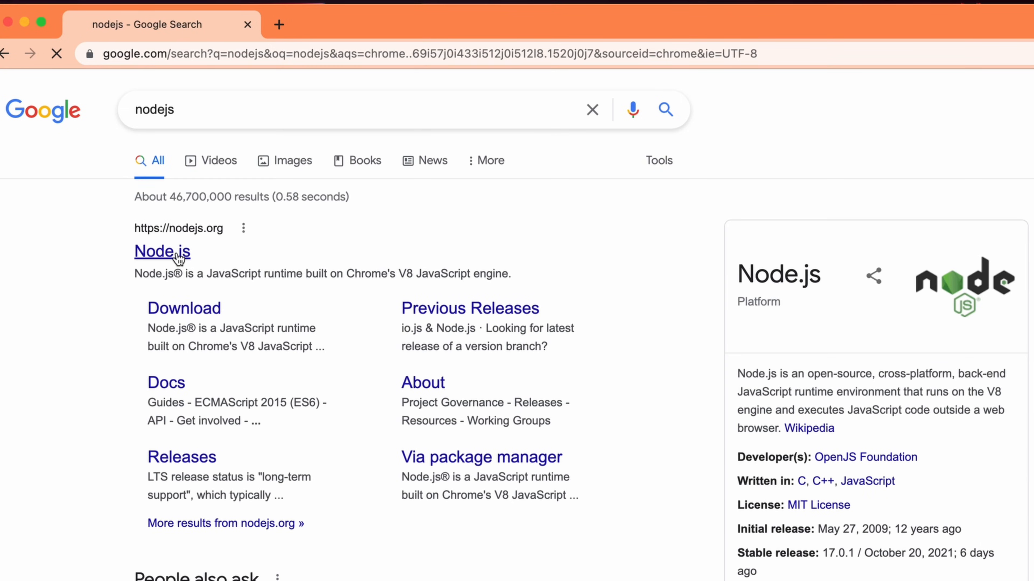
pyautogui.click(162, 252)
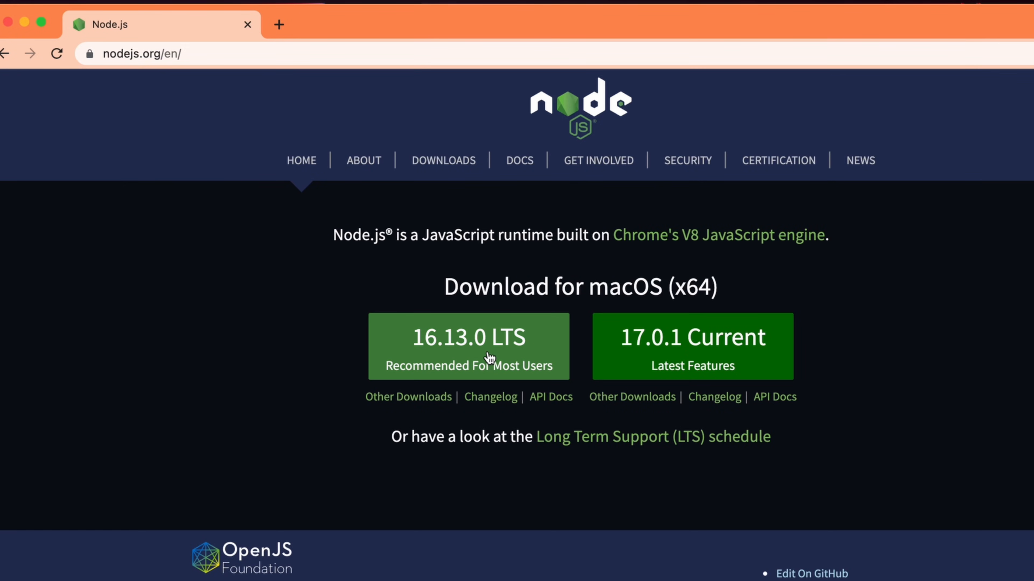
pyautogui.moveTo(509, 367)
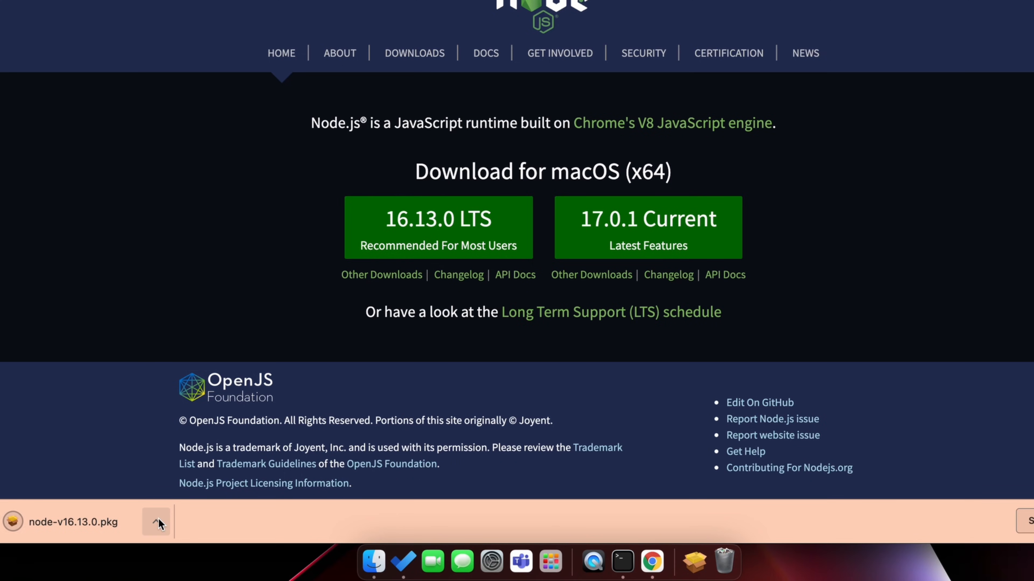
# Run the downloaded Node.js .pkg through Continue, Agree, Install and authorization, then close it
pyautogui.click(157, 523)
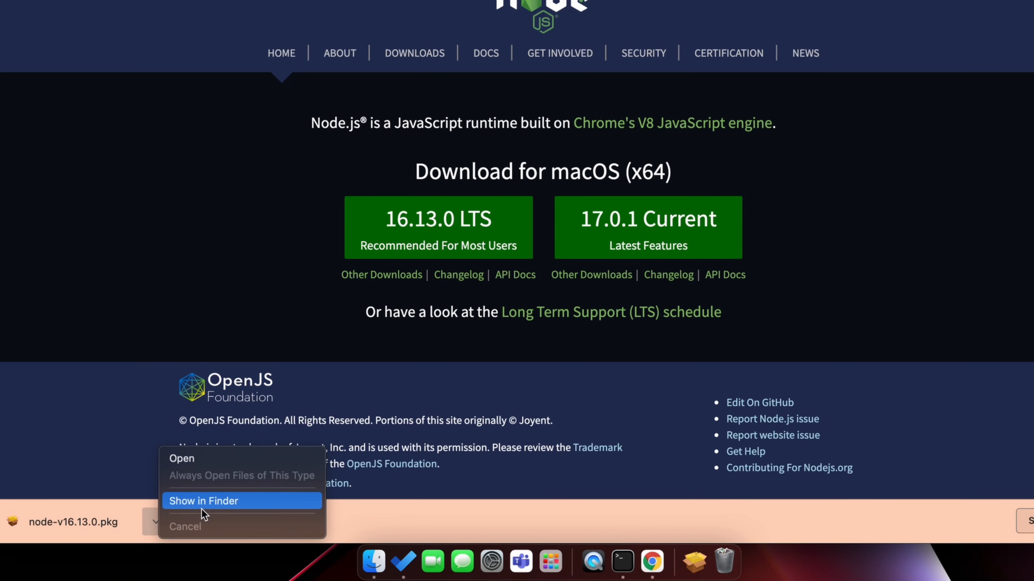
pyautogui.click(203, 502)
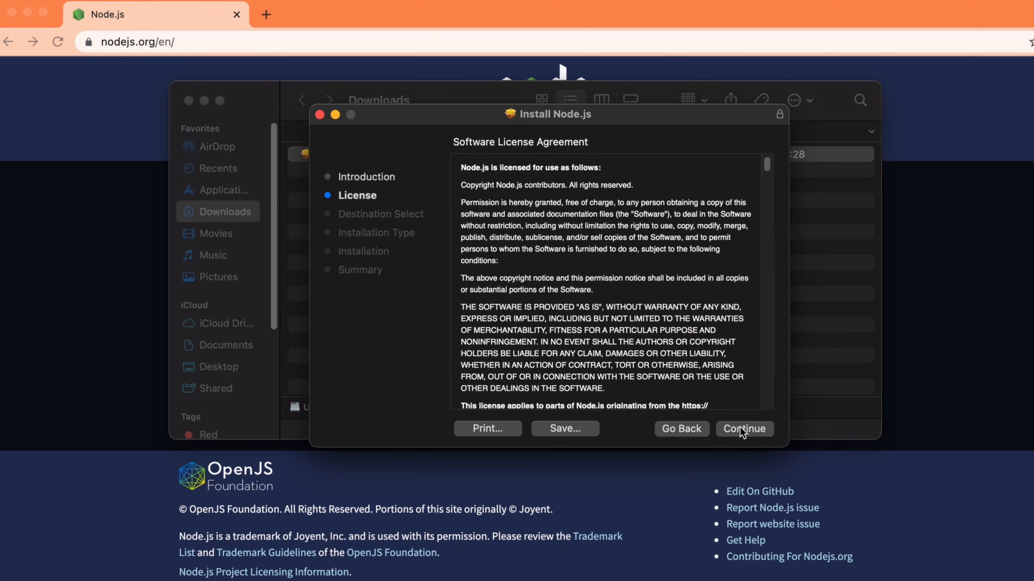
pyautogui.click(745, 429)
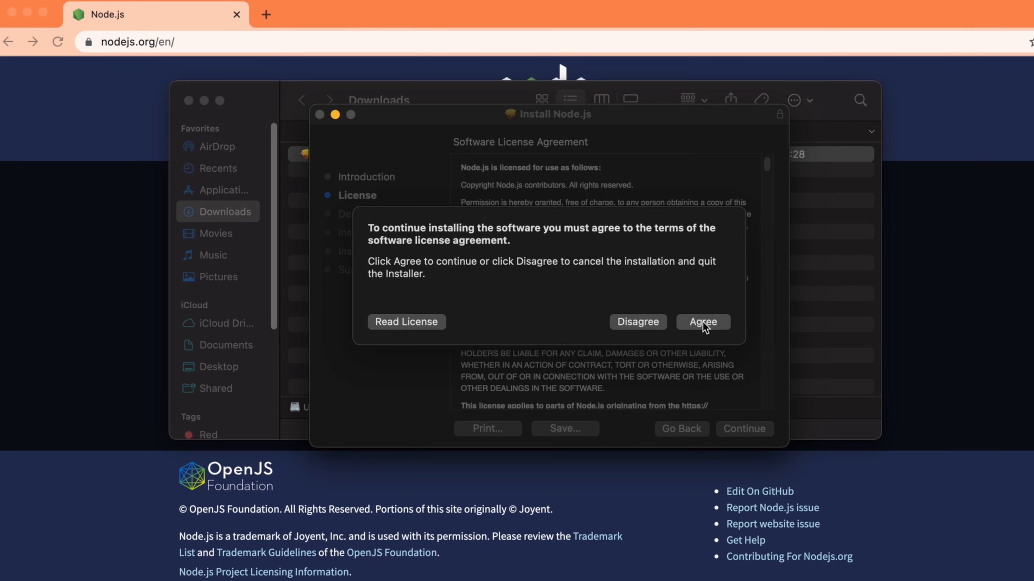
pyautogui.click(703, 322)
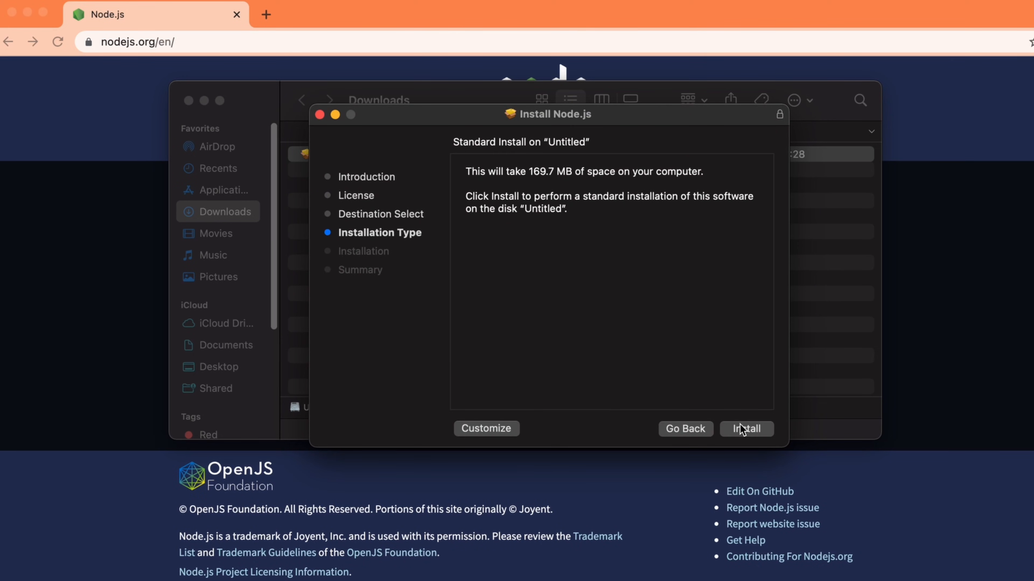
pyautogui.click(746, 429)
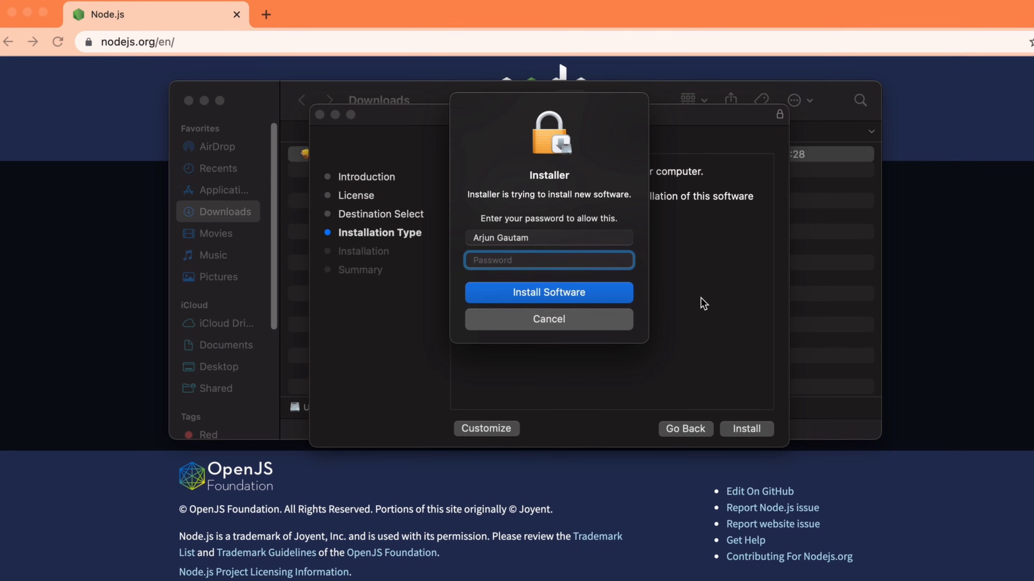
pyautogui.click(549, 292)
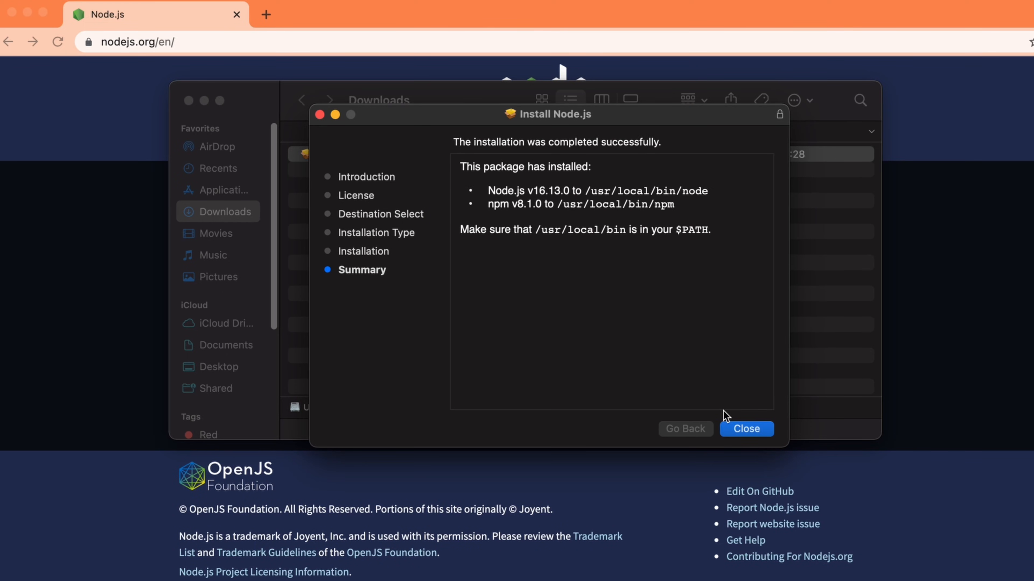
pyautogui.moveTo(504, 167)
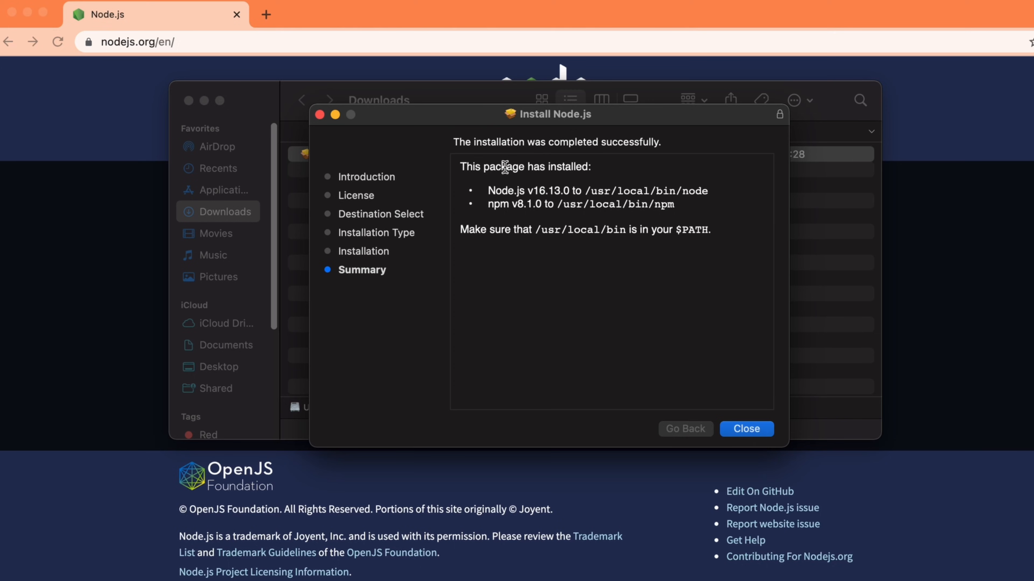
pyautogui.moveTo(612, 268)
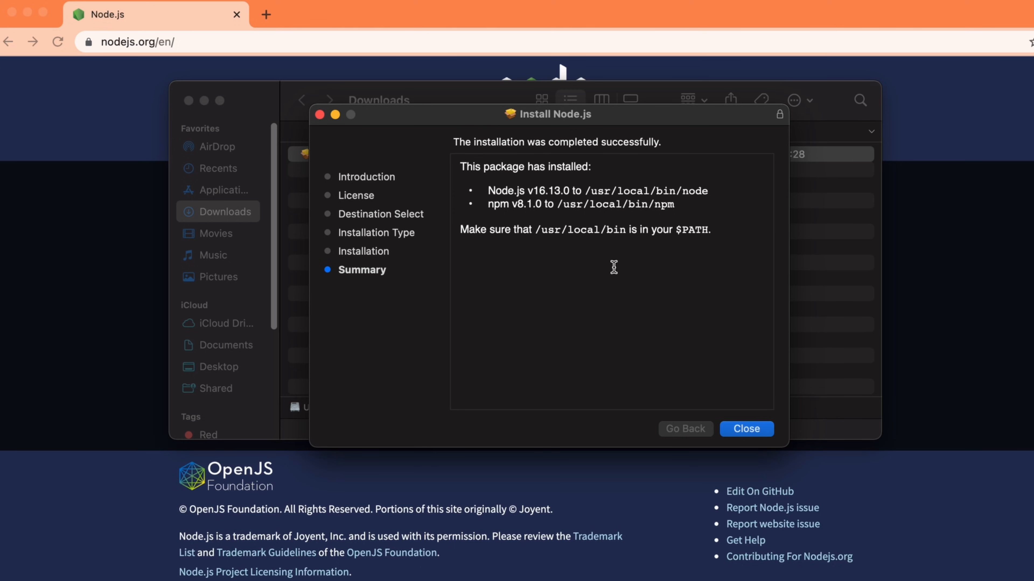
pyautogui.moveTo(569, 238)
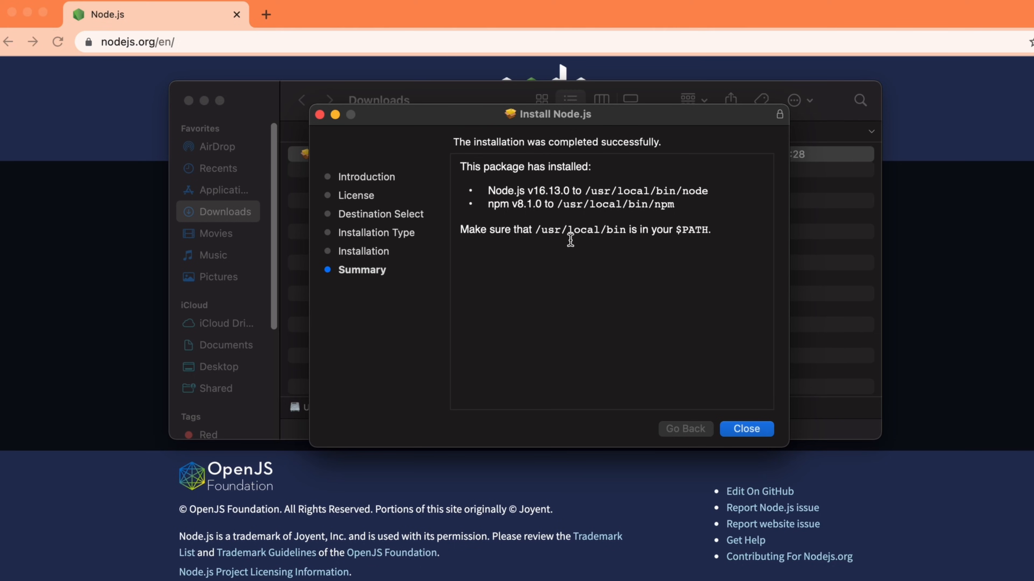
pyautogui.moveTo(615, 242)
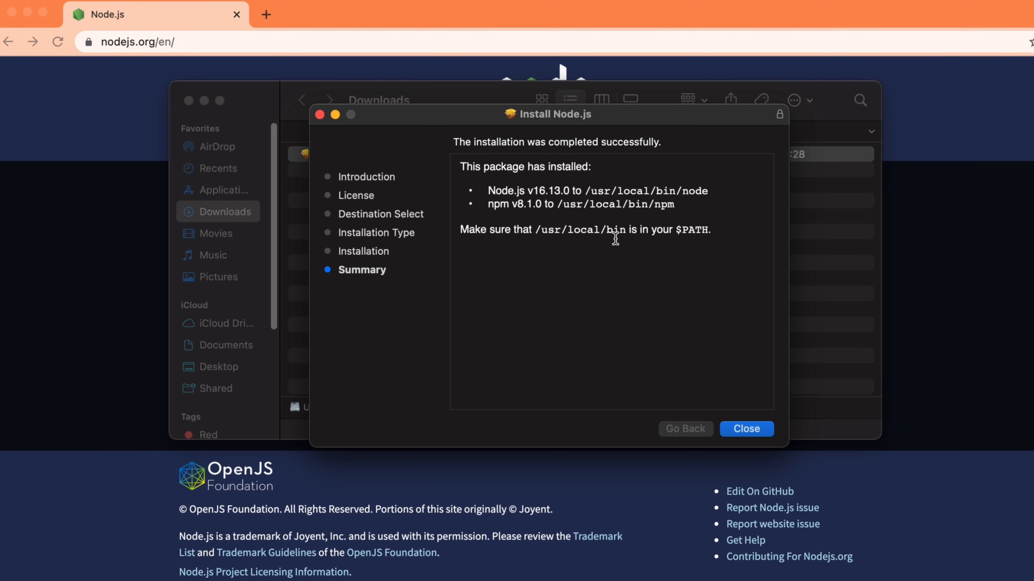
pyautogui.moveTo(687, 240)
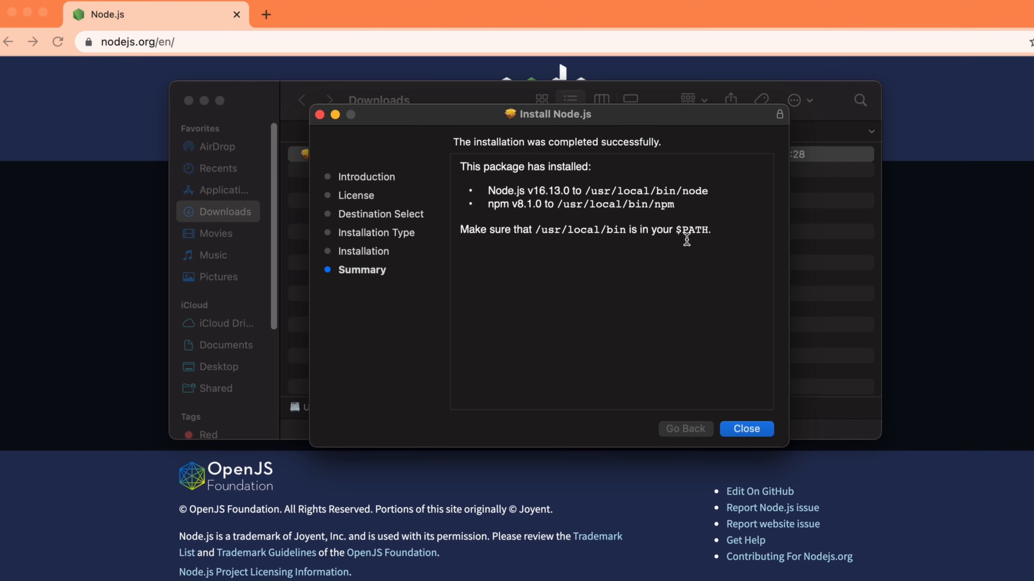
pyautogui.moveTo(699, 390)
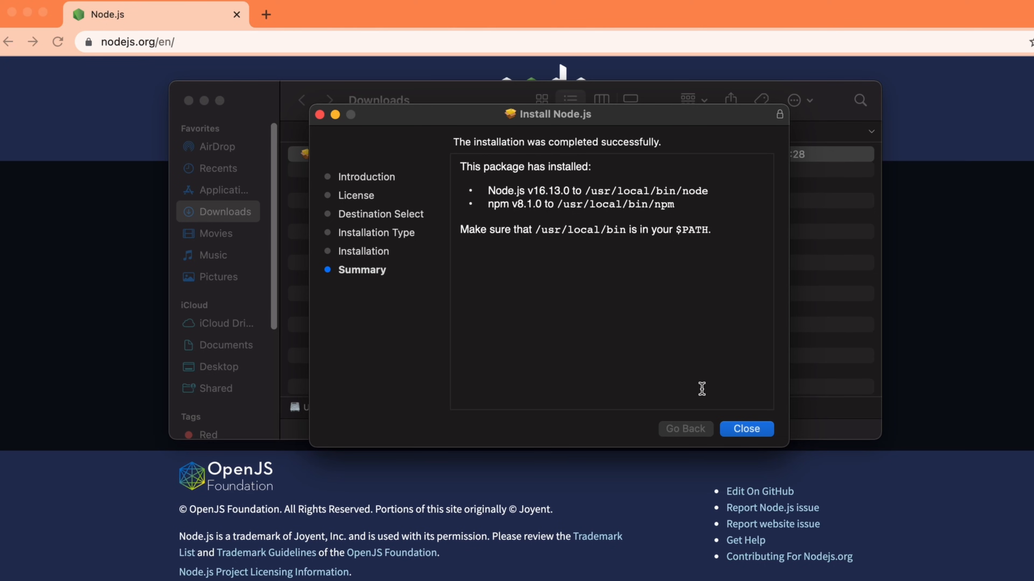
pyautogui.click(746, 429)
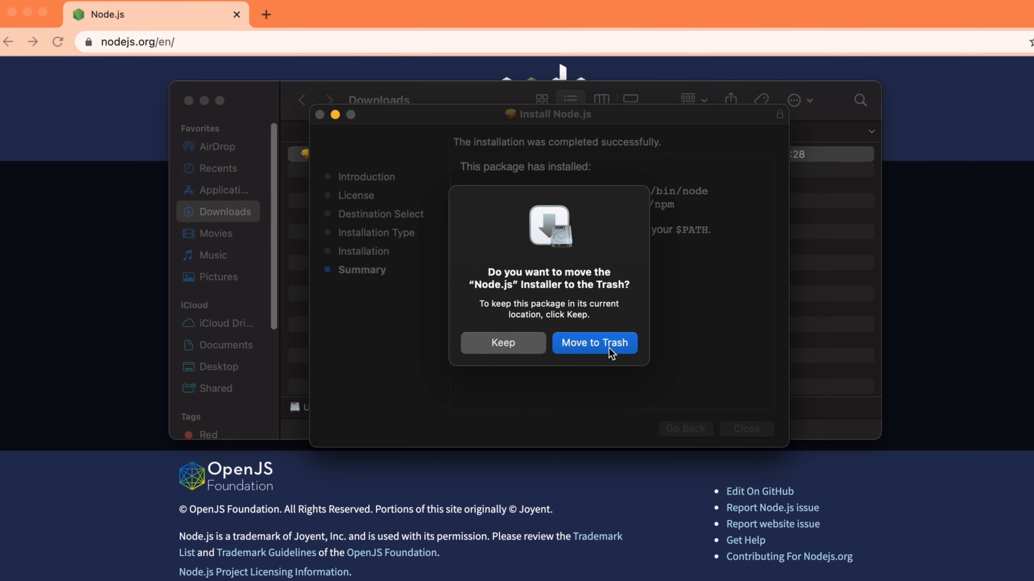
# Trash the installer, verify node v16.13.0 and npm 8.1.0 respond, and close the terminal
pyautogui.click(595, 343)
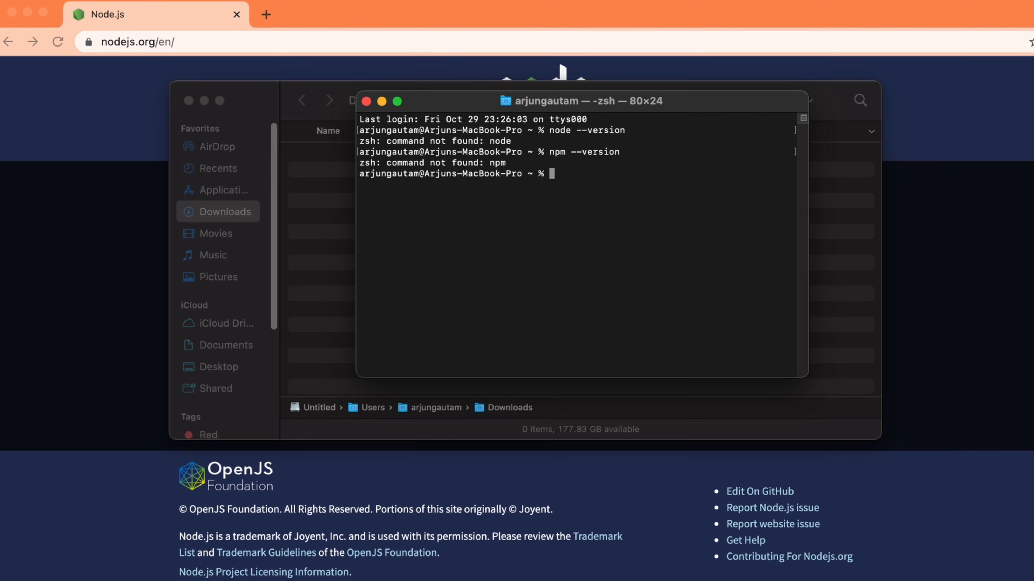
pyautogui.write('node --version')
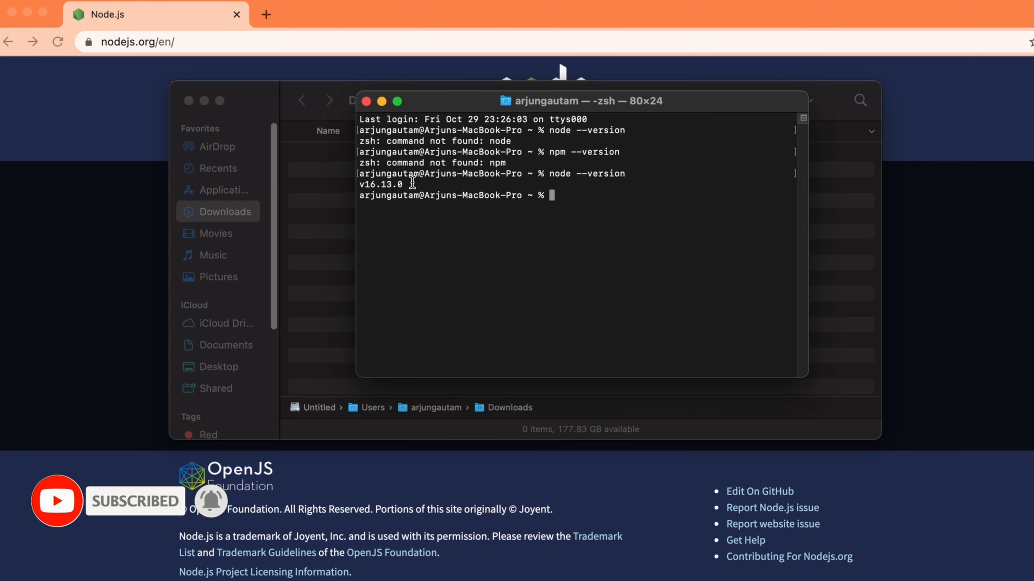
pyautogui.moveTo(560, 194)
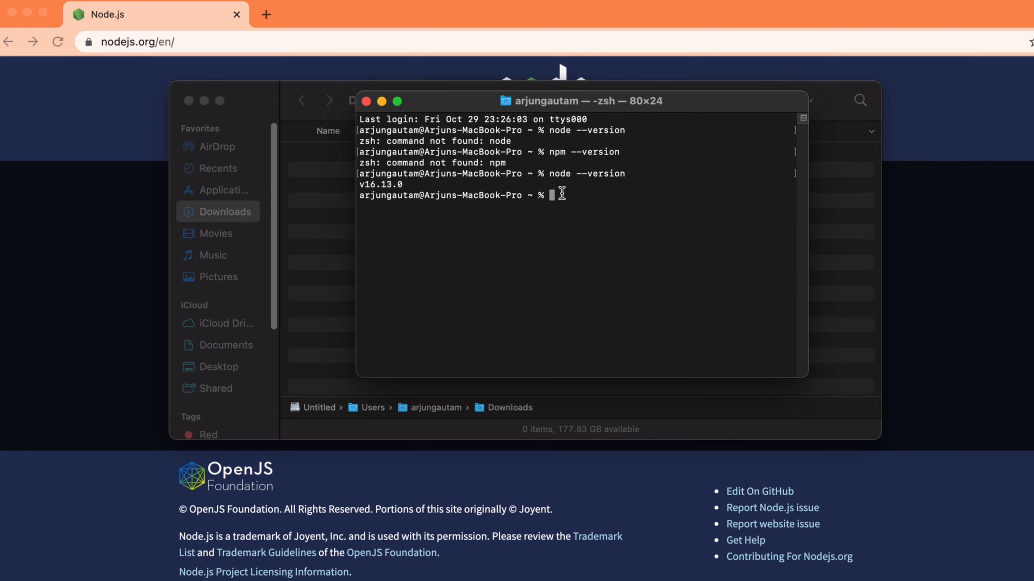
pyautogui.write('npm --')
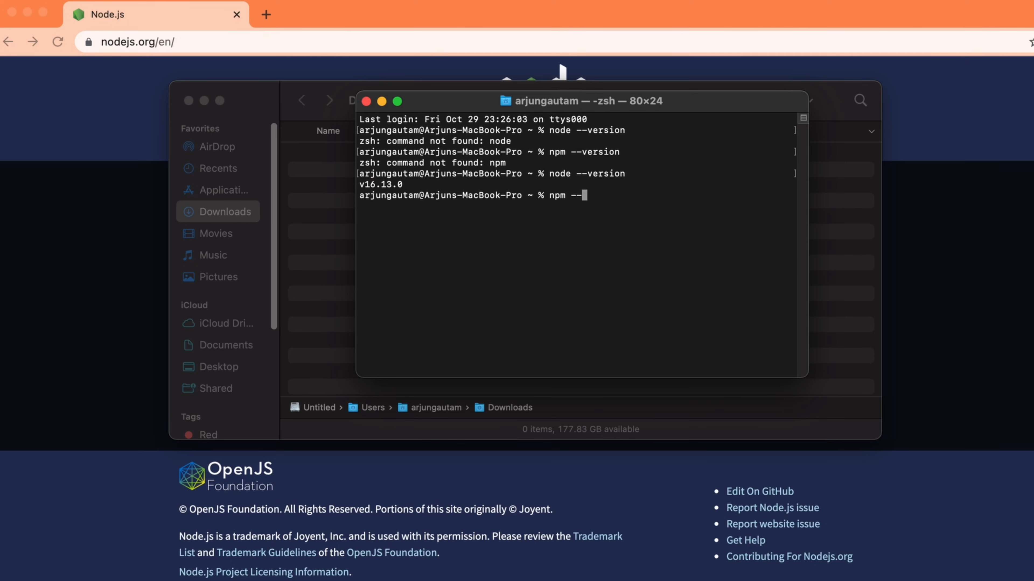
pyautogui.write('version')
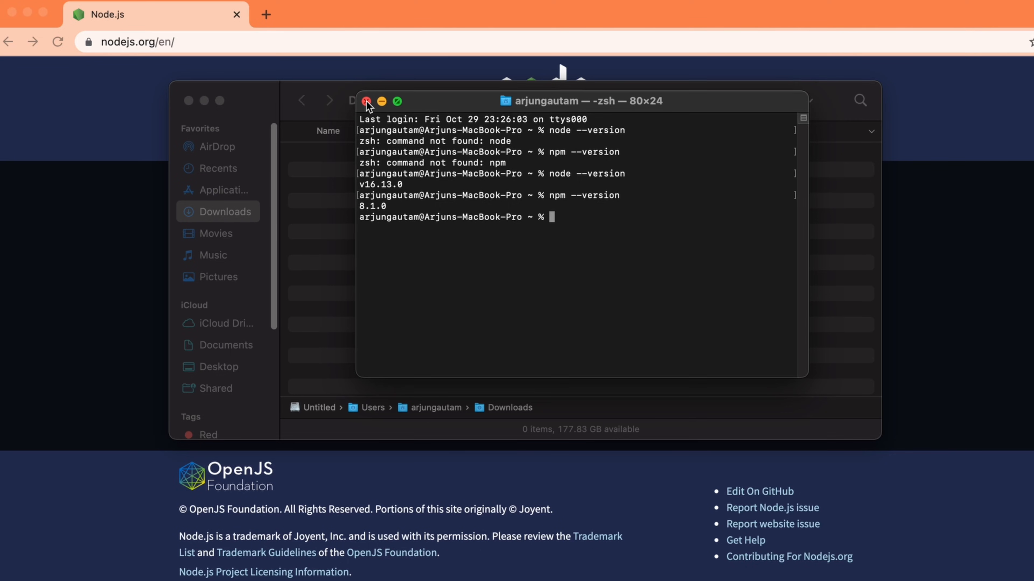
pyautogui.click(365, 101)
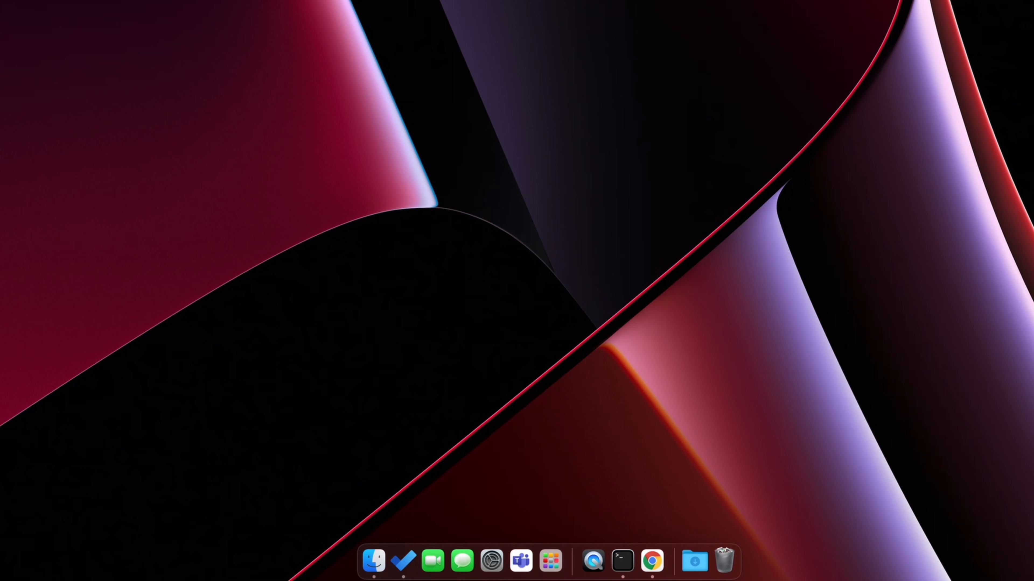
pyautogui.moveTo(550, 564)
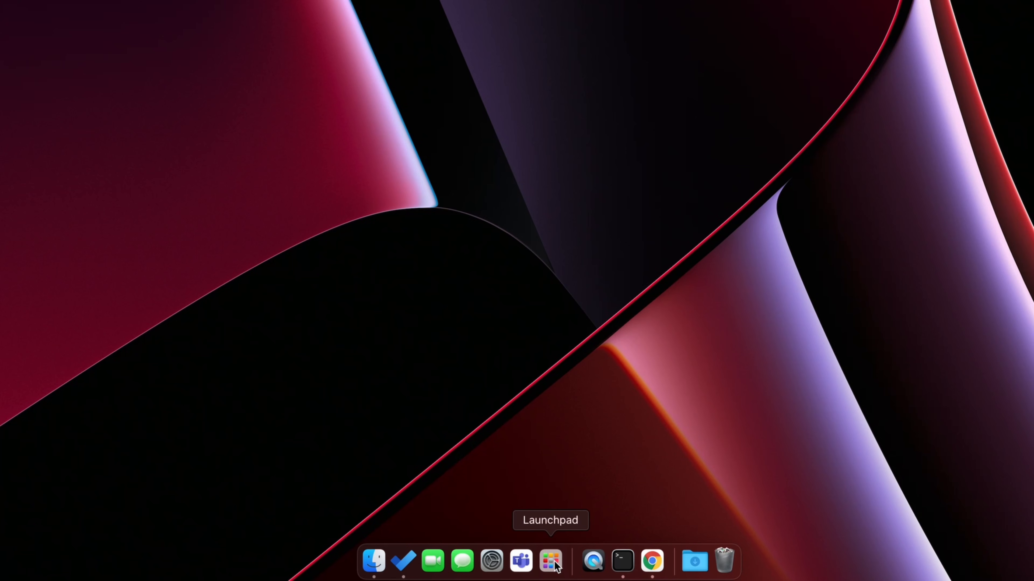
# Launch Visual Studio Code from Launchpad and reach its Terminal menu
pyautogui.click(549, 561)
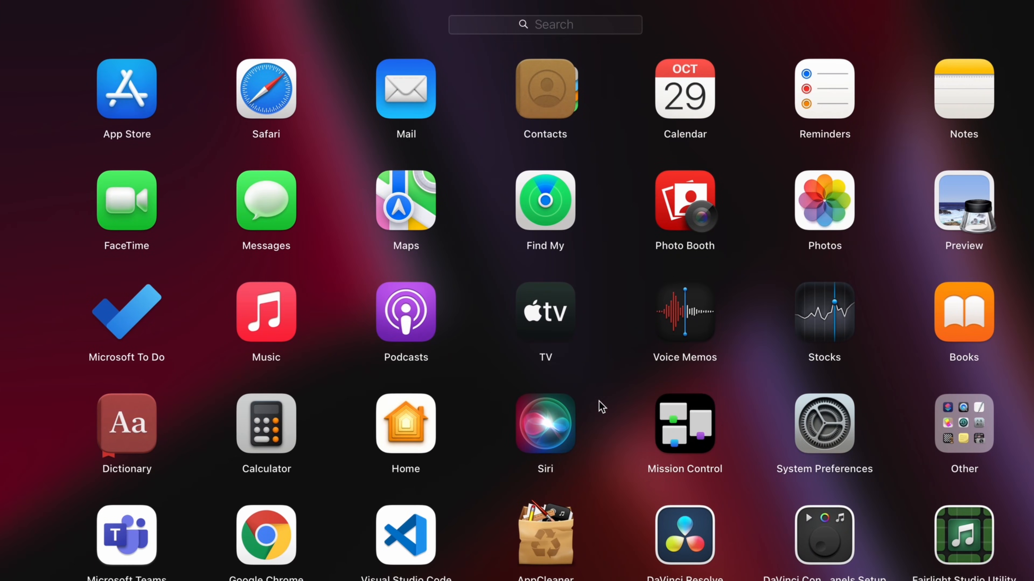
pyautogui.moveTo(407, 555)
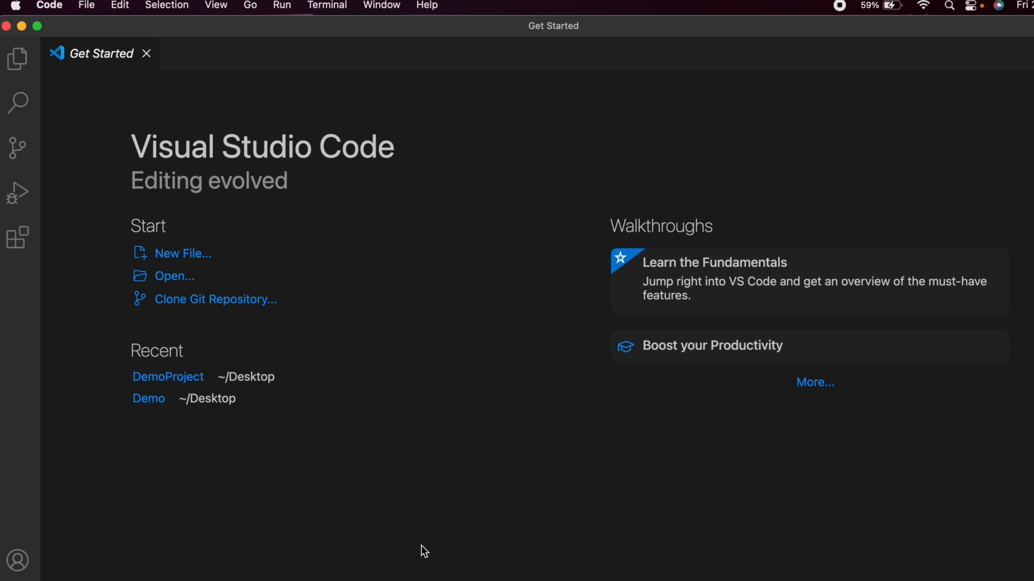
pyautogui.moveTo(293, 274)
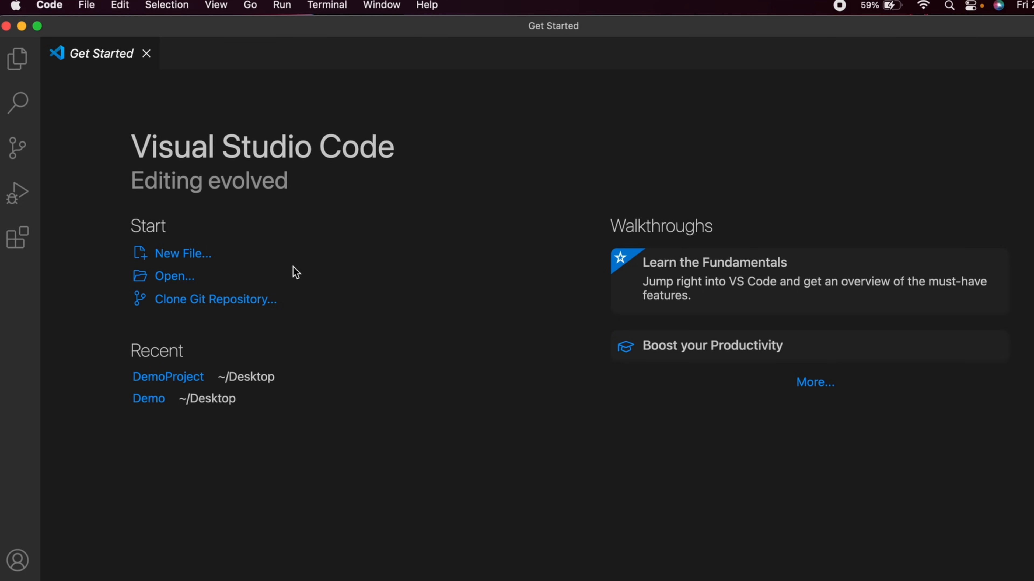
pyautogui.click(323, 5)
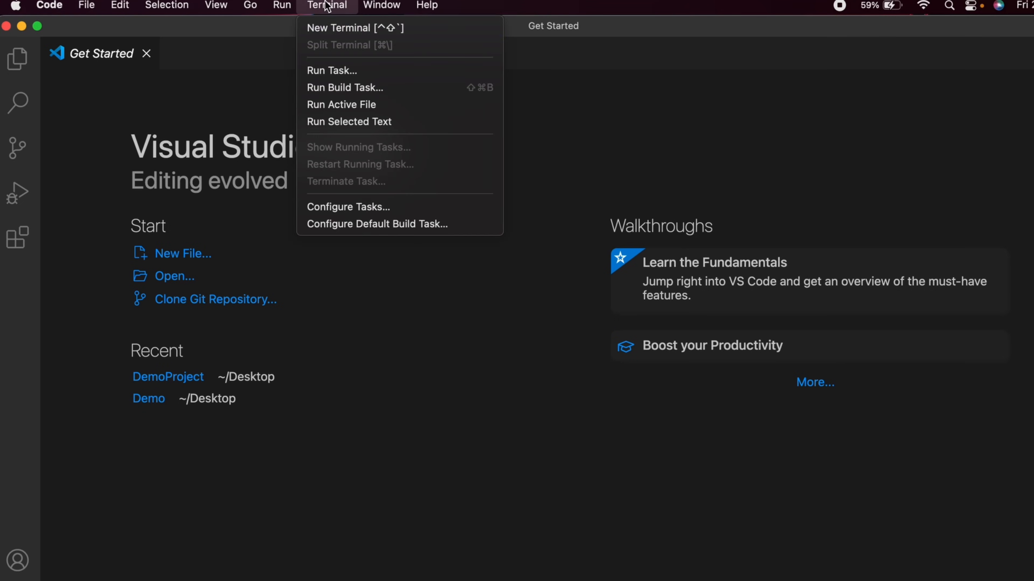
# In a new integrated terminal, cd Desktop and run npx create-react-app demo, confirming with y
pyautogui.click(354, 28)
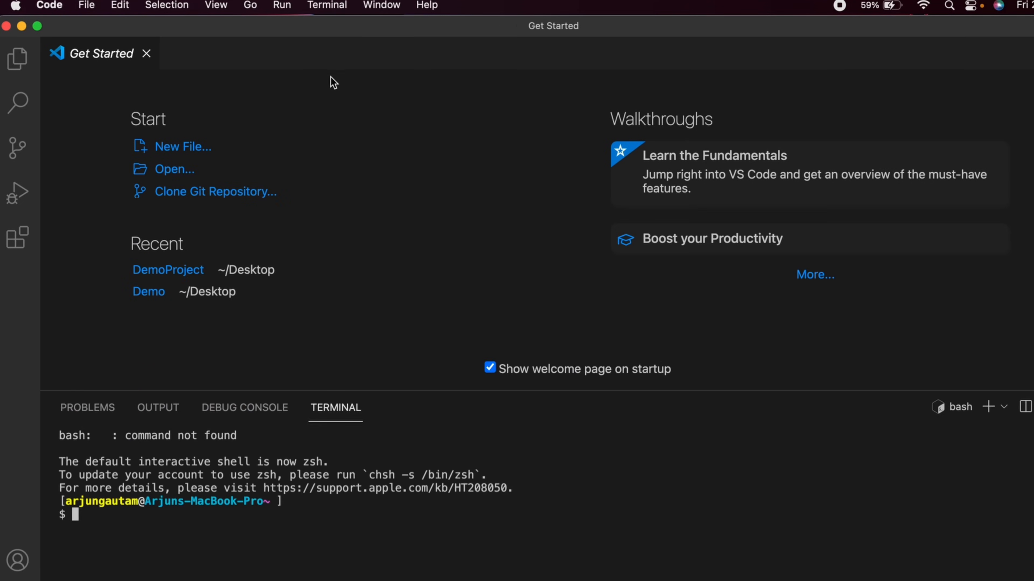
pyautogui.write('cd Desktop/')
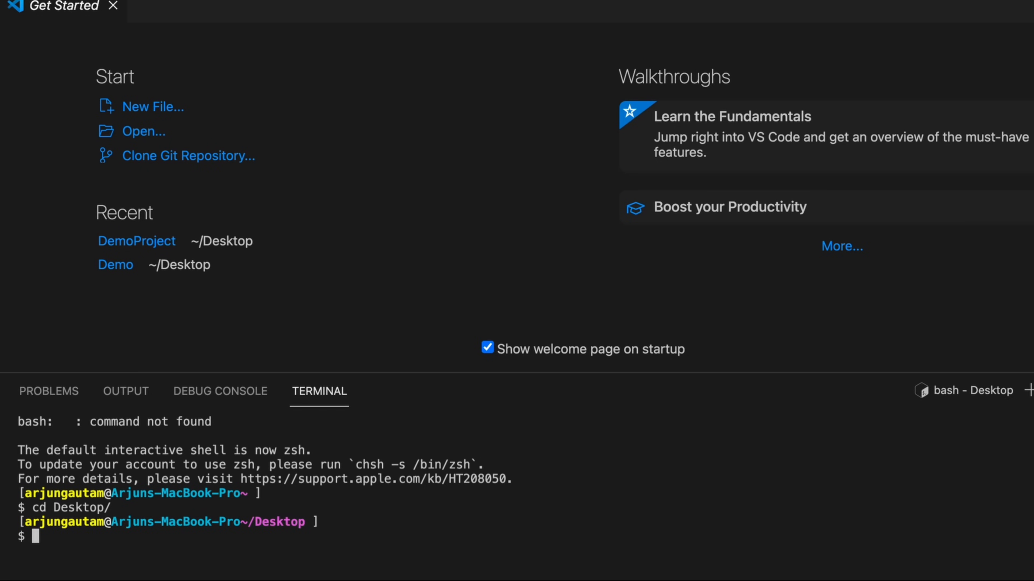
pyautogui.write('np')
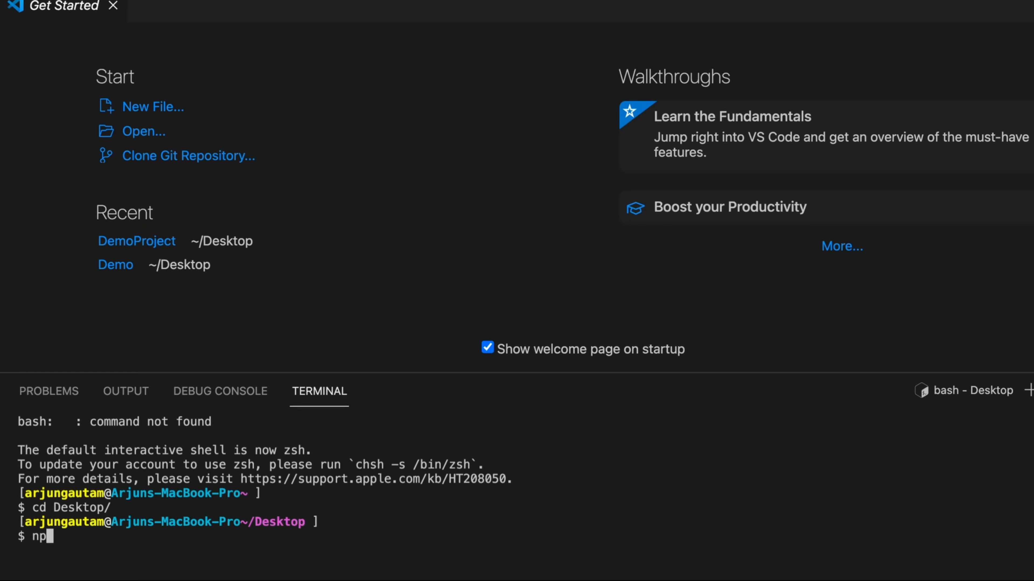
pyautogui.write('x create')
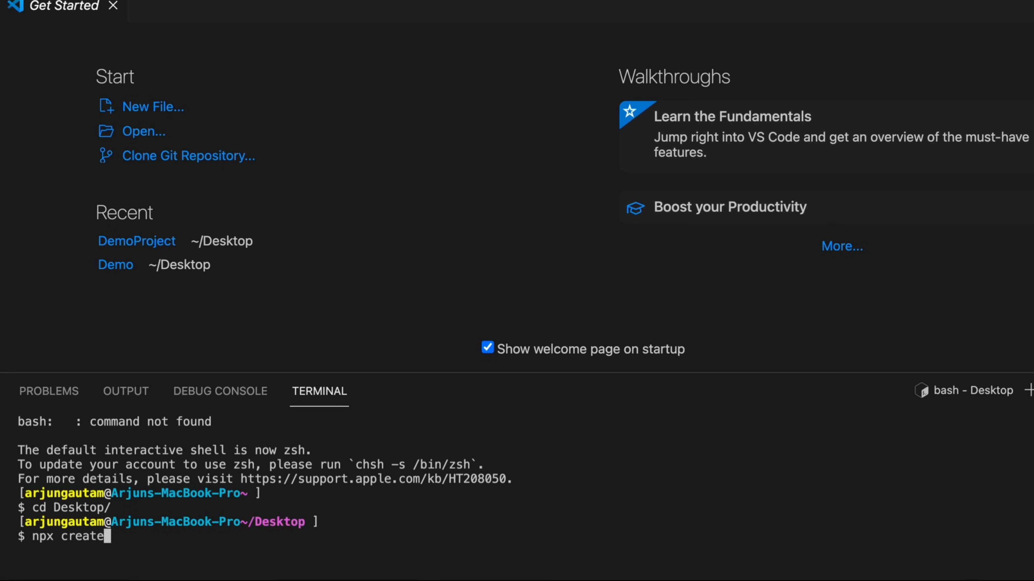
pyautogui.write('-react-app demo')
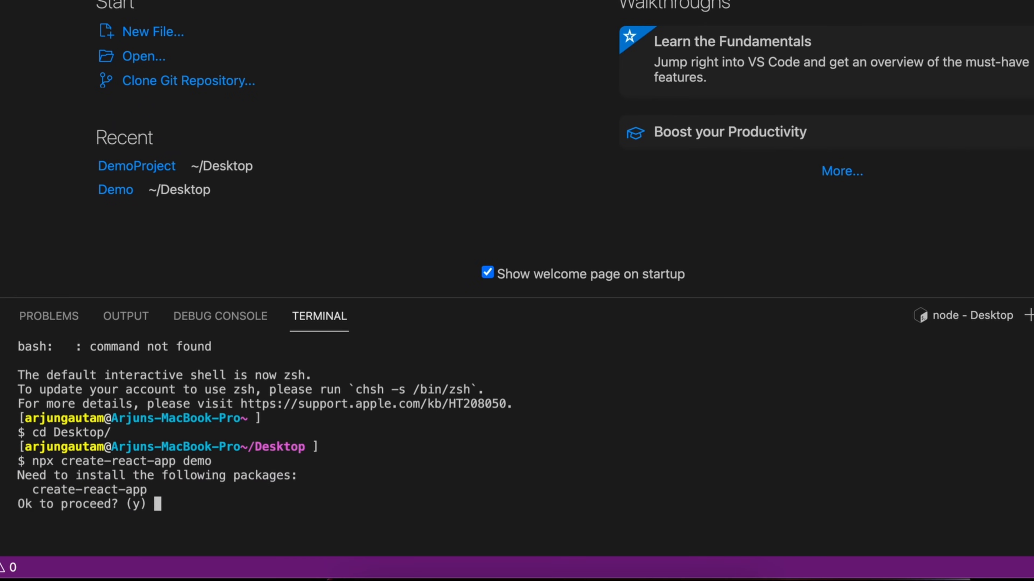
pyautogui.write('y')
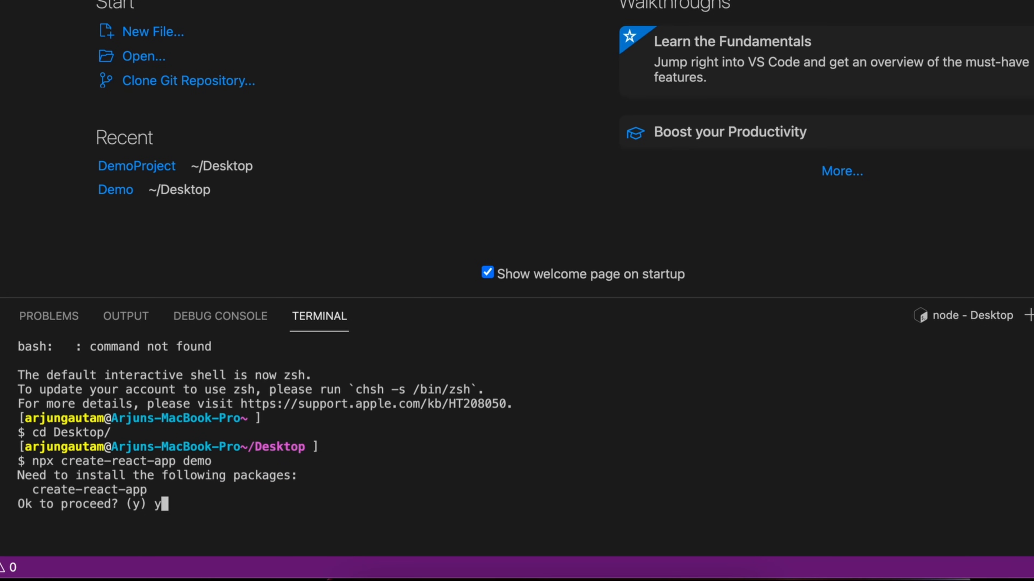
pyautogui.press('Enter')
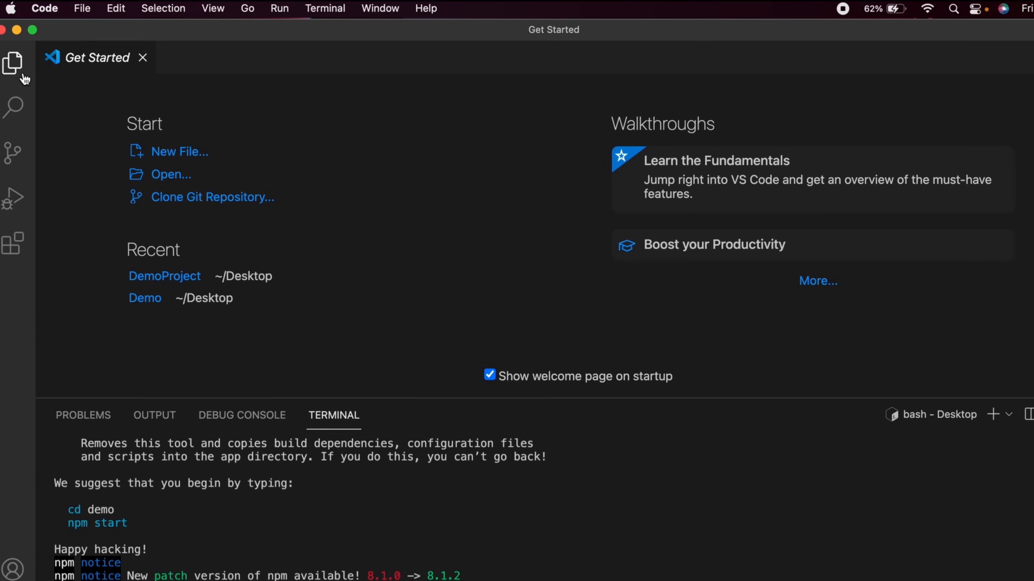
# Open Desktop/demo as the workspace folder and expand src in the Explorer
pyautogui.click(13, 62)
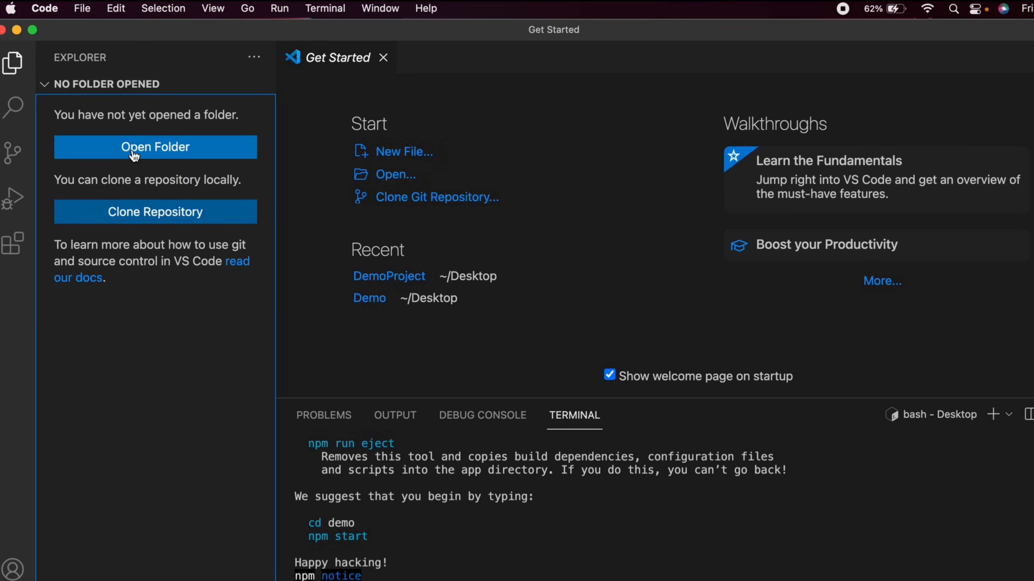
pyautogui.click(133, 154)
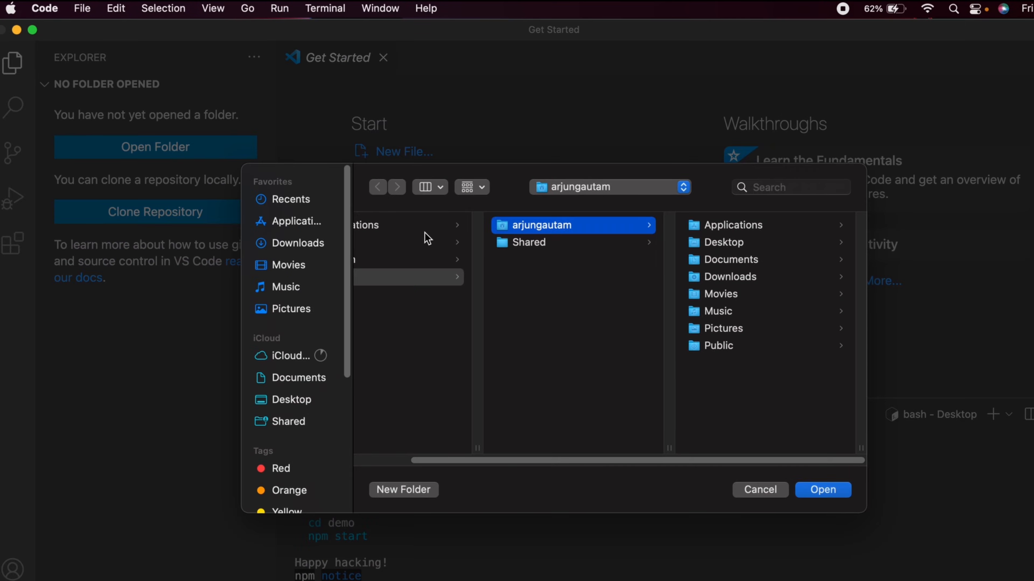
pyautogui.click(532, 242)
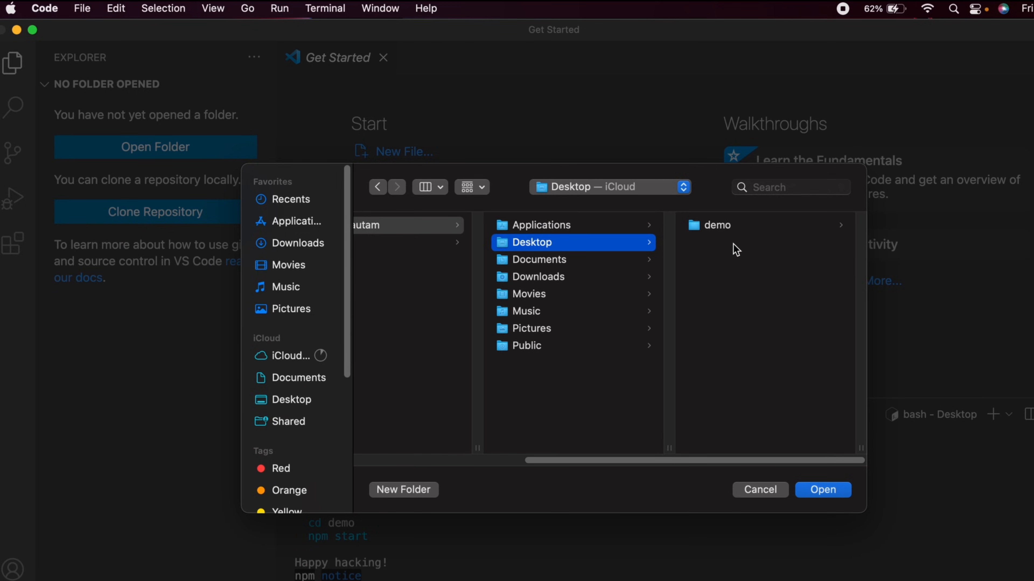
pyautogui.click(716, 225)
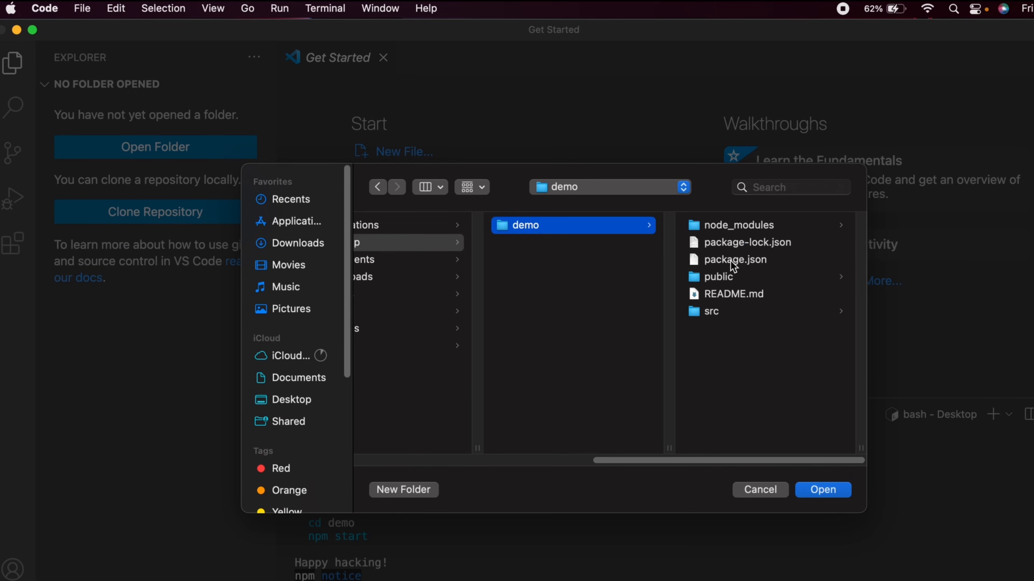
pyautogui.click(760, 490)
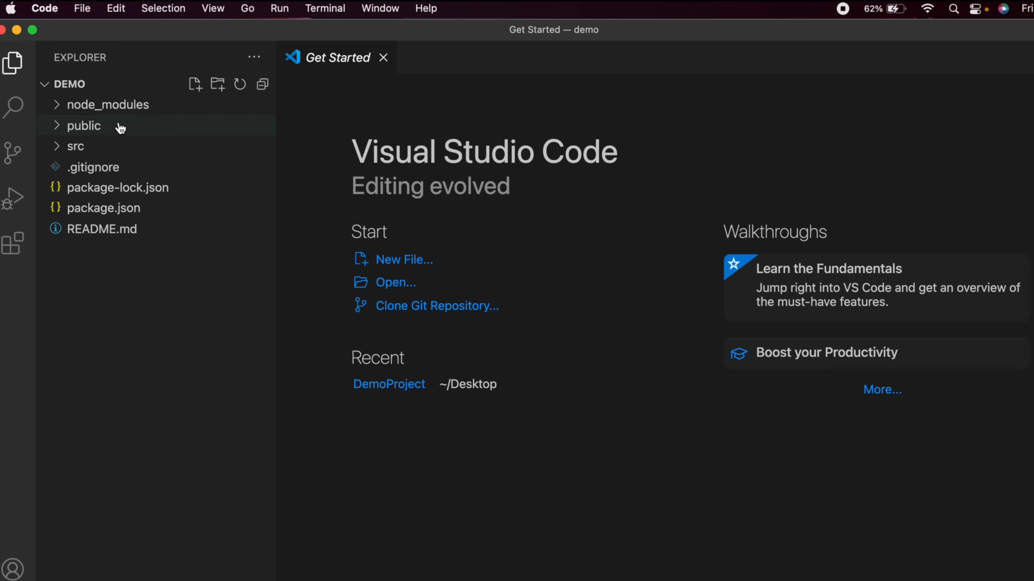
pyautogui.click(76, 146)
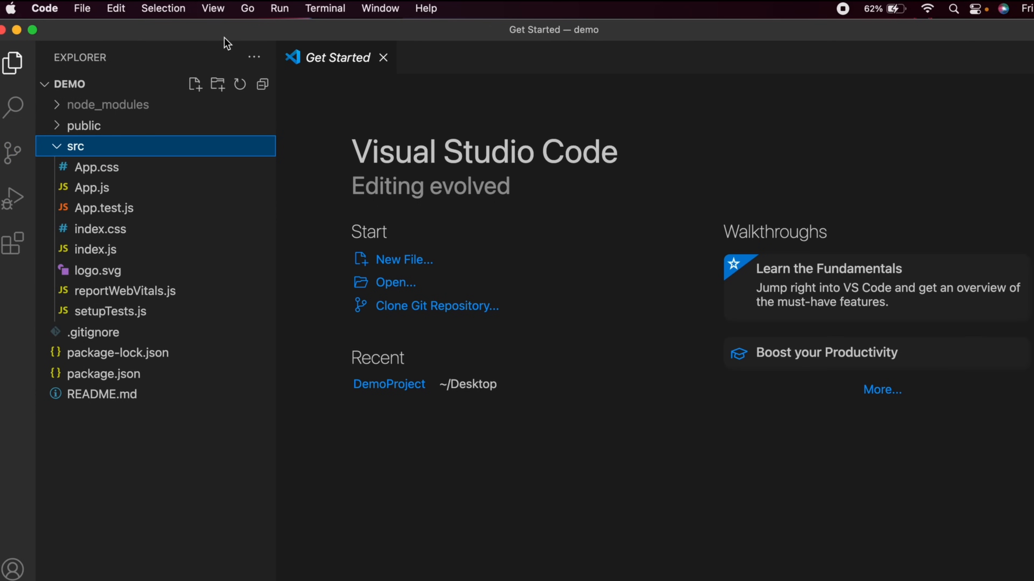
# Run npm start in a new project terminal and allow VS Code to control Chrome
pyautogui.click(326, 8)
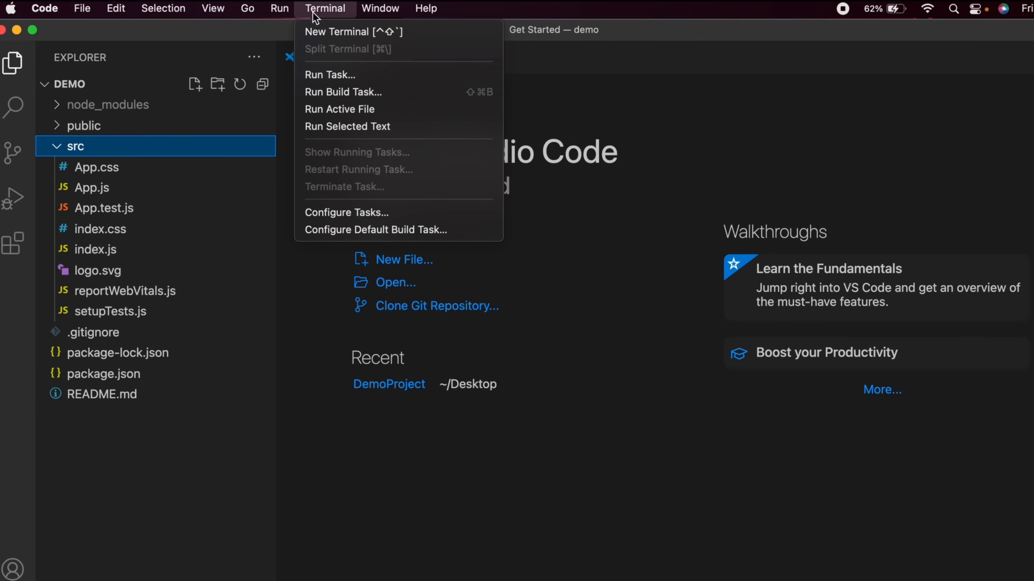
pyautogui.click(336, 31)
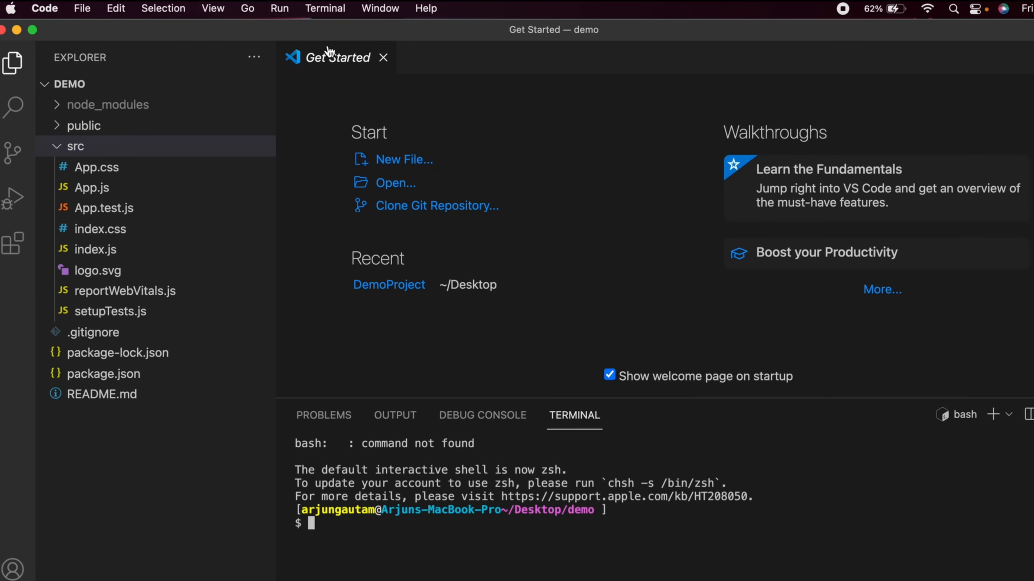
pyautogui.doubleClick(535, 510)
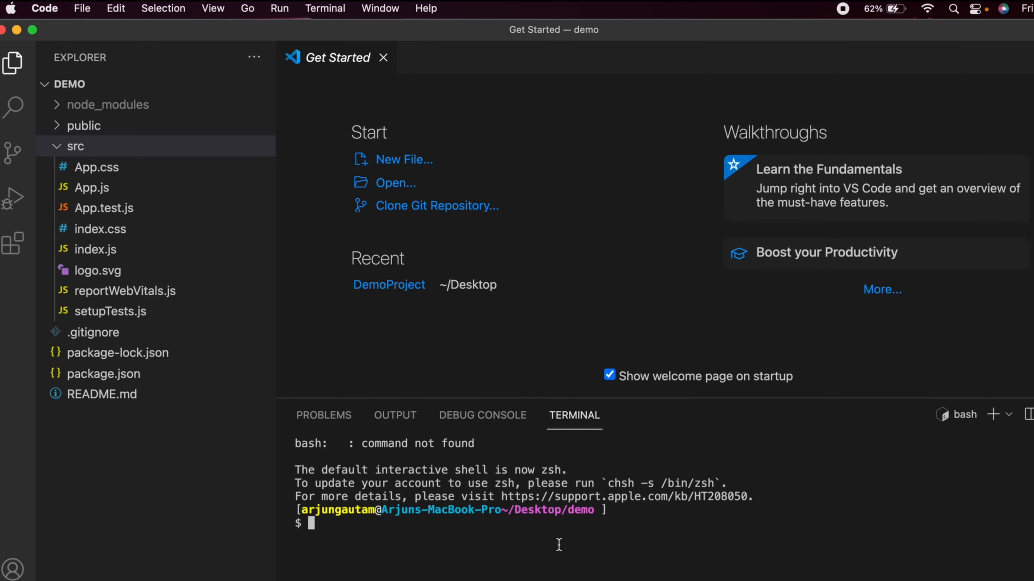
pyautogui.write('npm')
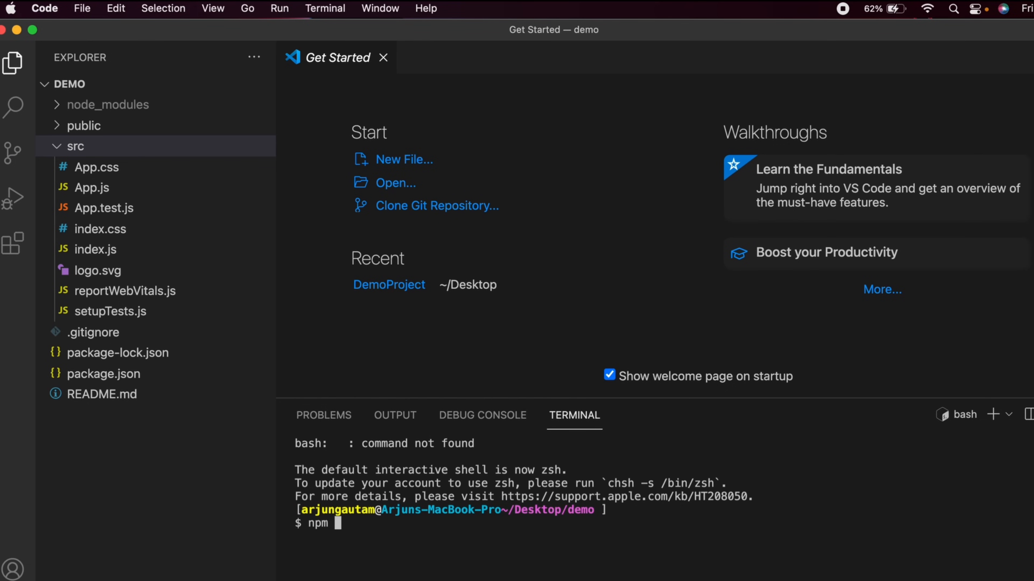
pyautogui.write('sta')
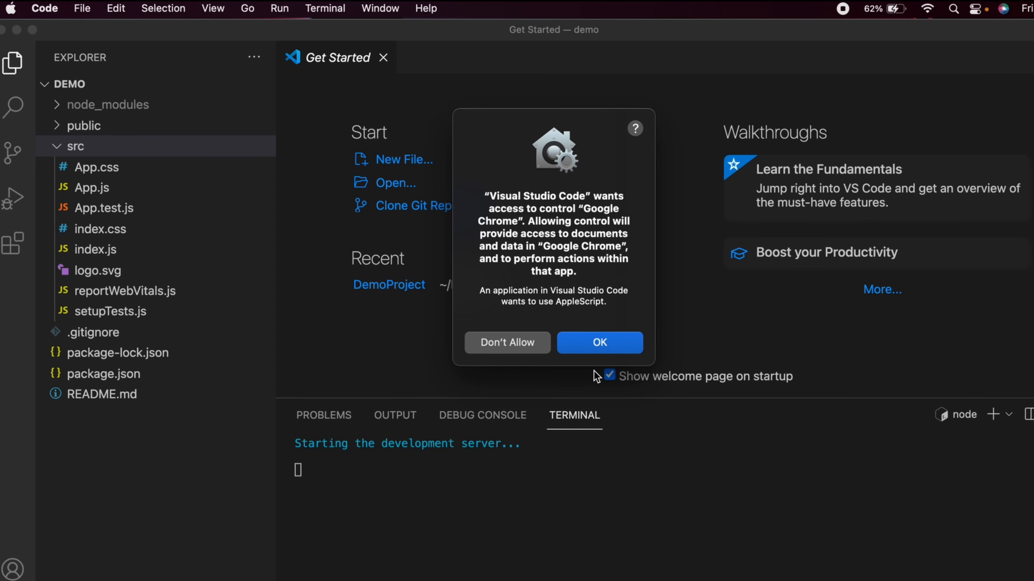
pyautogui.moveTo(591, 363)
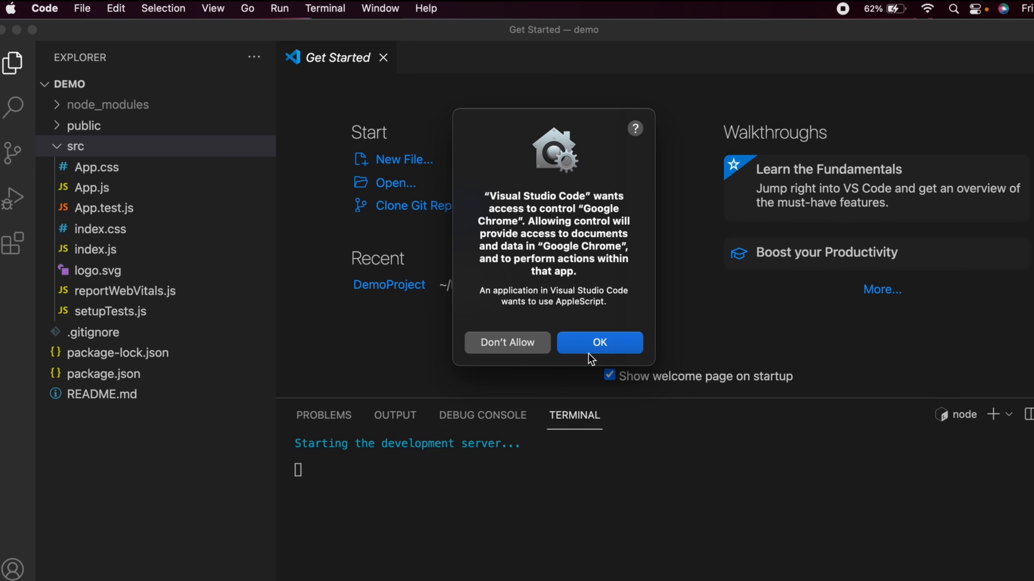
pyautogui.click(599, 342)
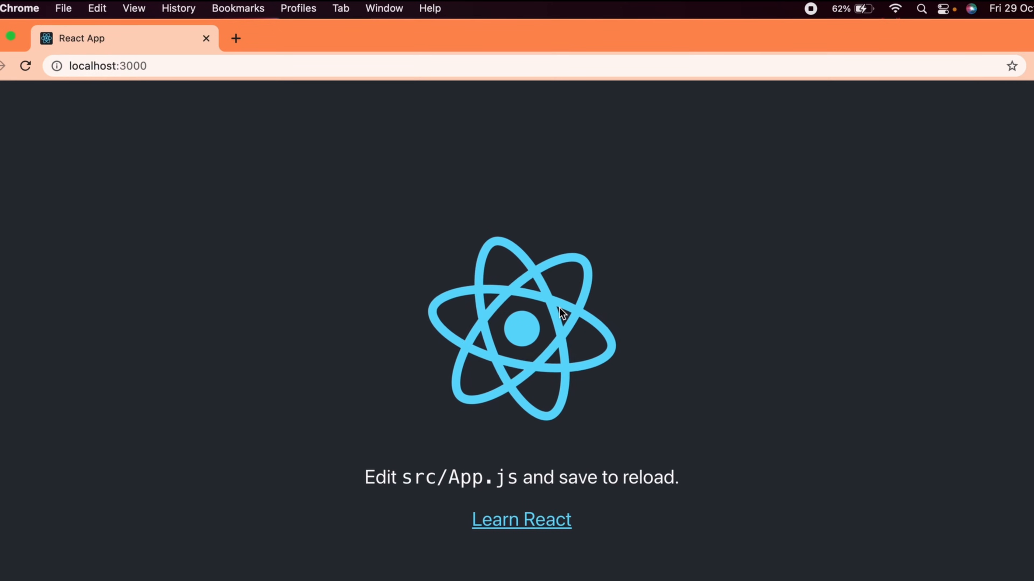
pyautogui.moveTo(526, 333)
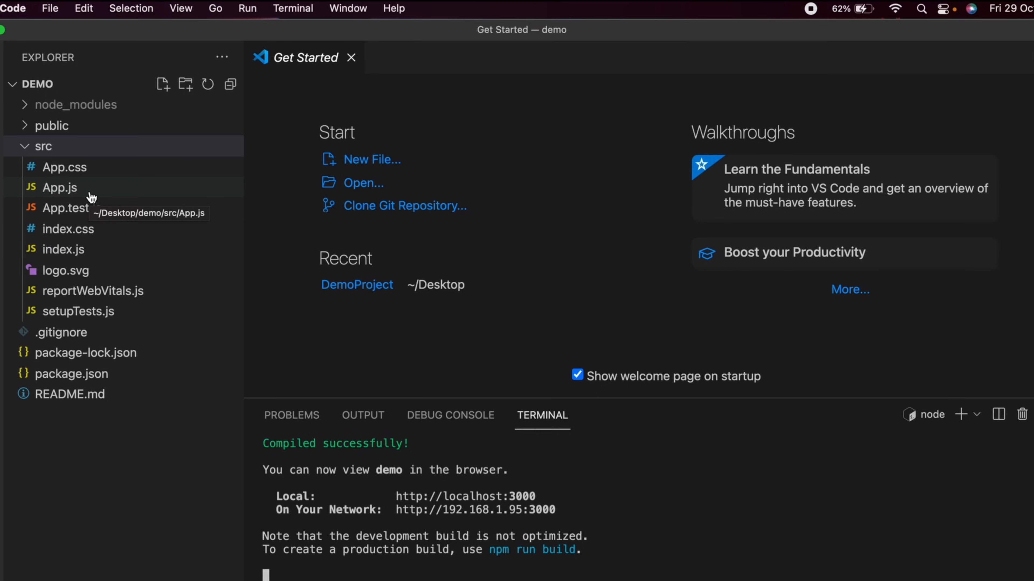
# In App.js delete the <header> block and the logo import, leaving an empty App div
pyautogui.doubleClick(59, 187)
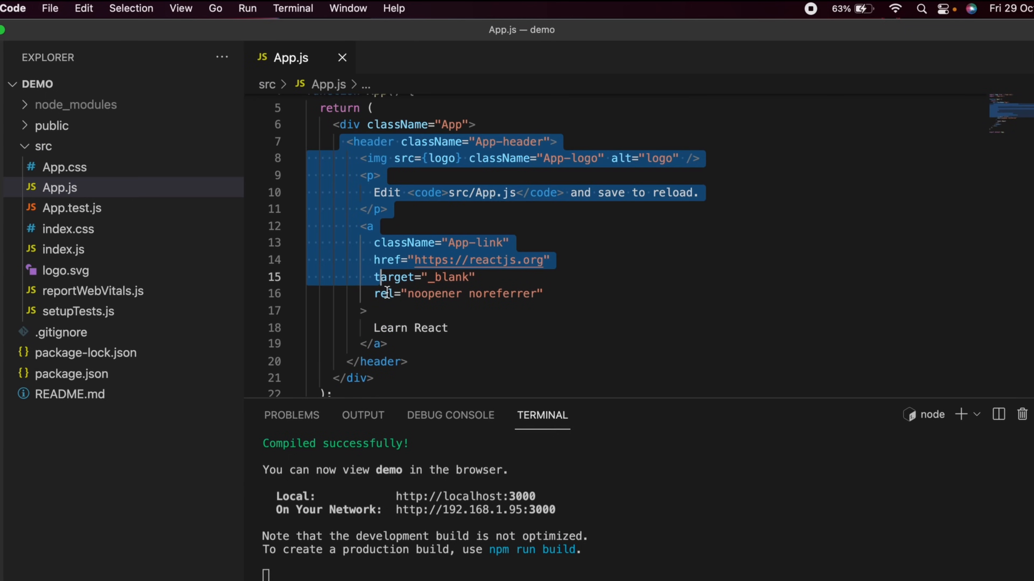
pyautogui.press('Delete')
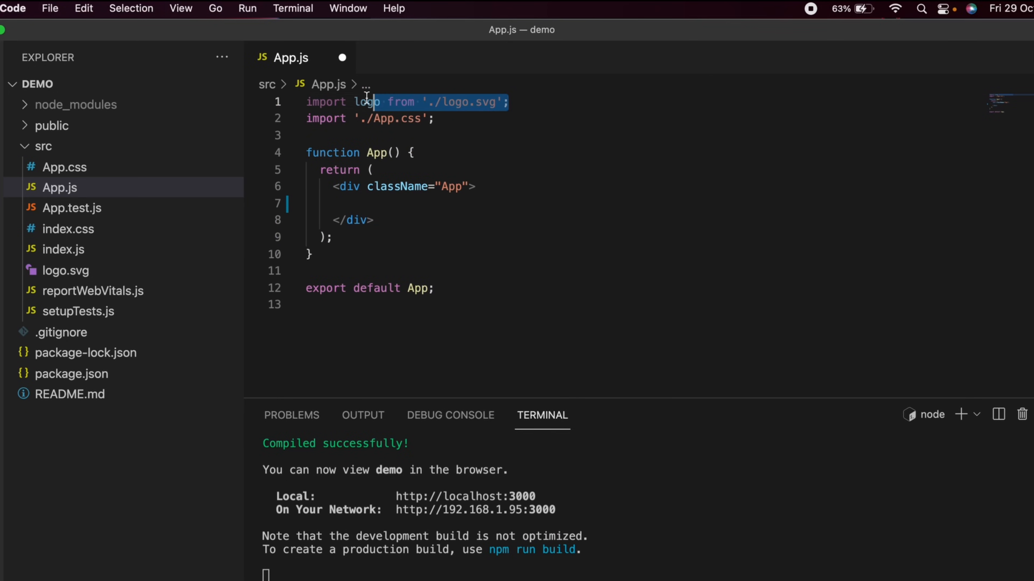
pyautogui.press('Delete')
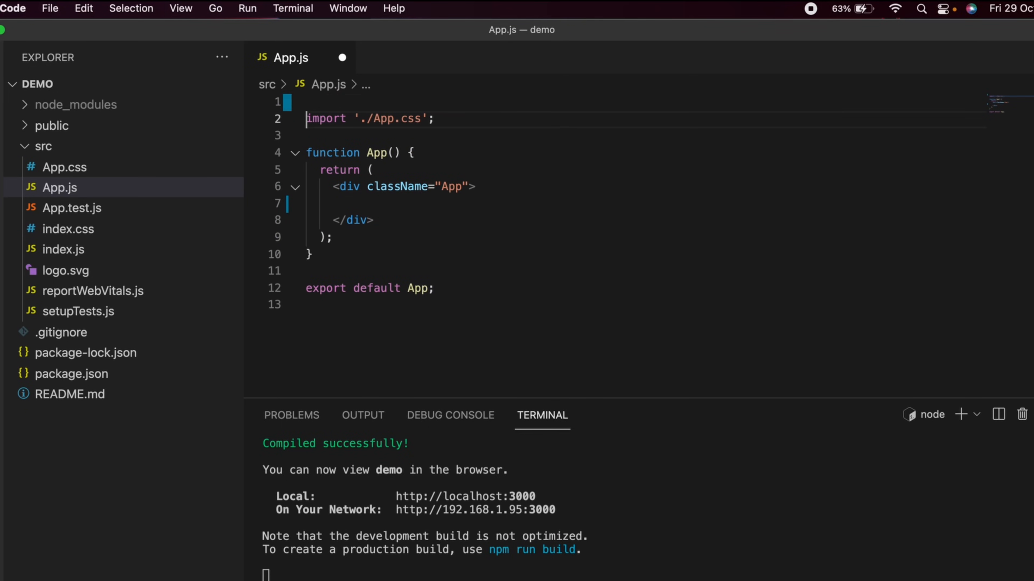